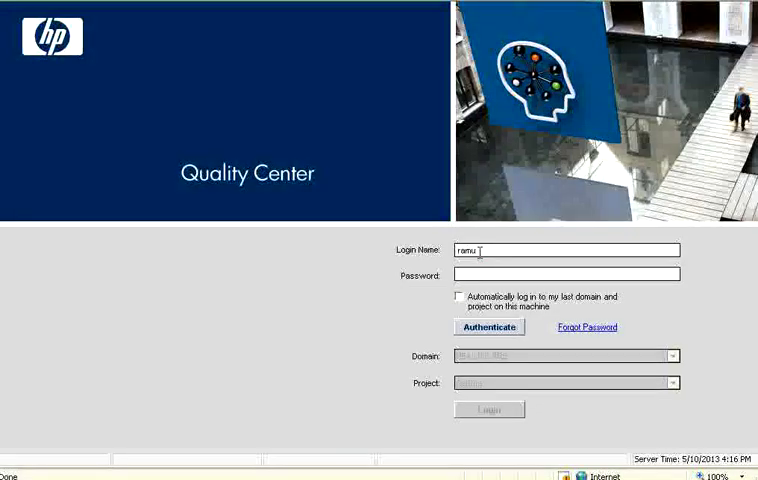
Authenticate the chosen user and log in to the HEALTHCARE domain's CellLife project
{"action": "double_click", "coordinate": [470, 250]}
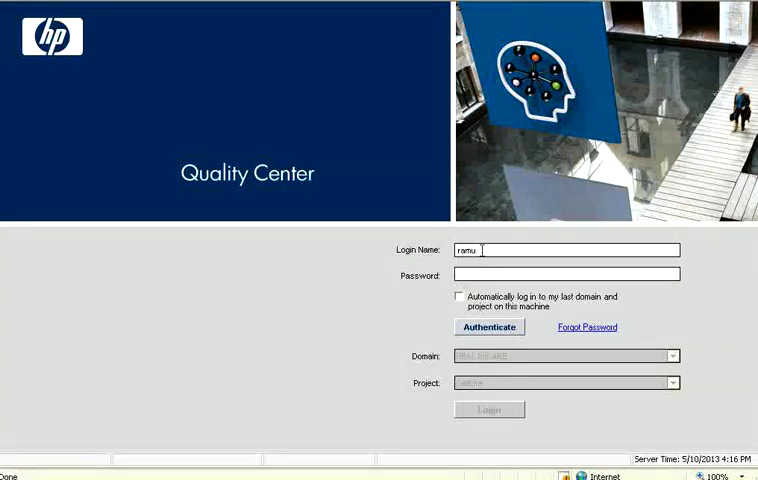
{"action": "left_click", "coordinate": [490, 328]}
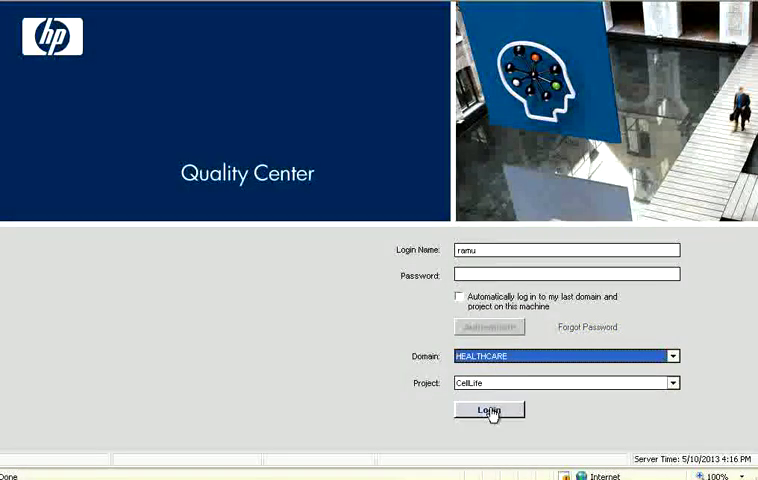
{"action": "left_click", "coordinate": [490, 410]}
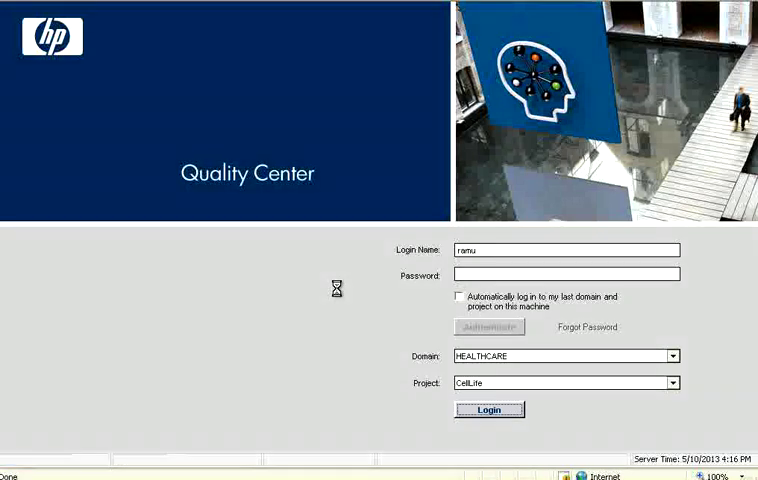
{"action": "left_click", "coordinate": [490, 408]}
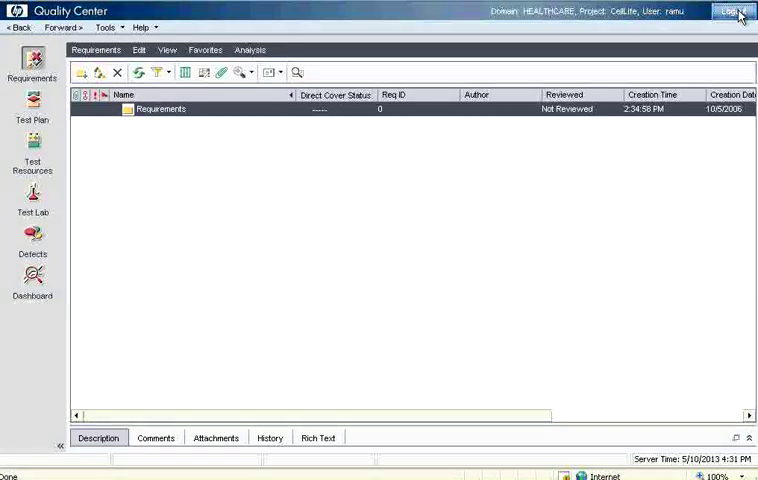
Log out, then authenticate and log in to CellLife again as user 'arjun'
{"action": "left_click", "coordinate": [732, 12]}
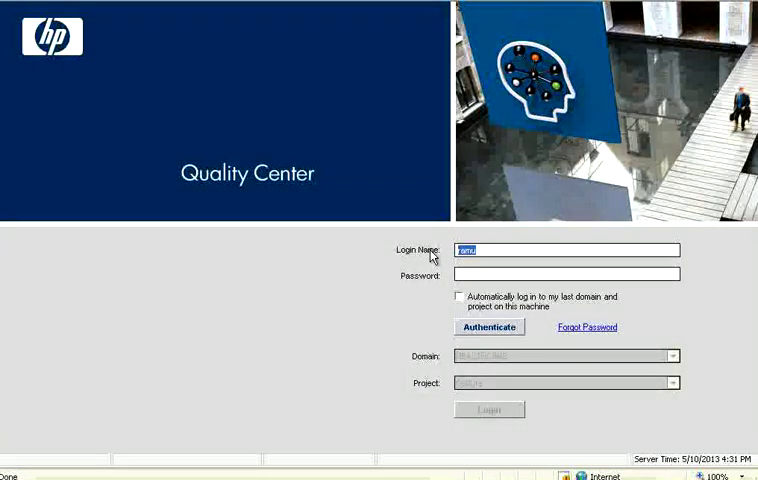
{"action": "type", "text": "arjun"}
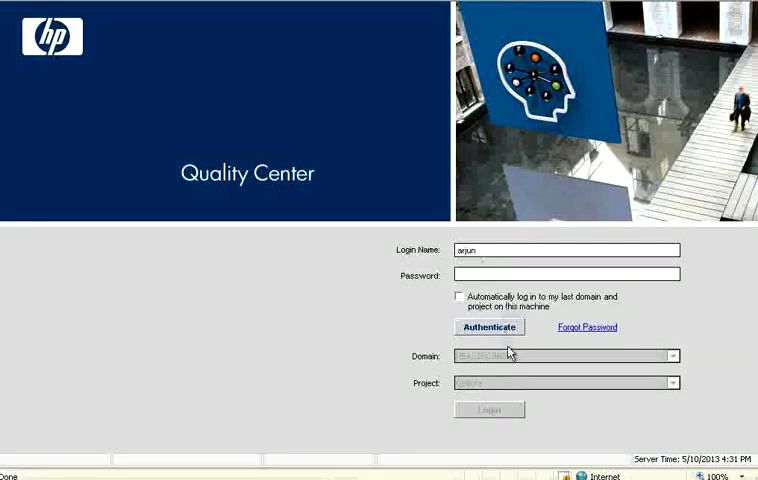
{"action": "left_click", "coordinate": [488, 328]}
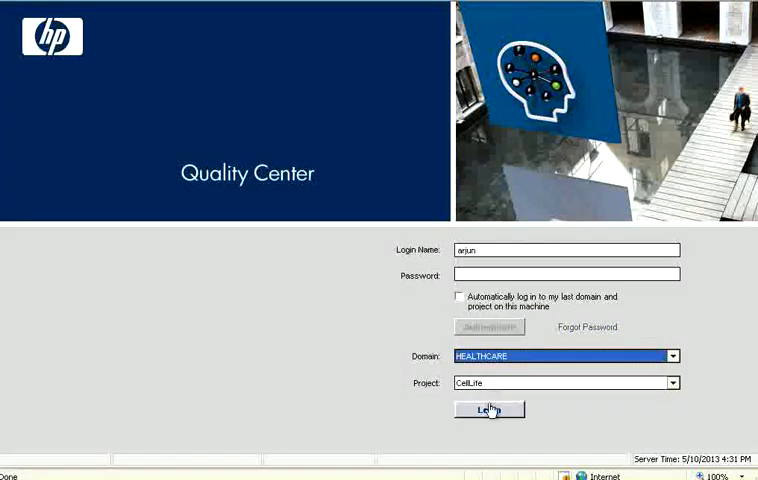
{"action": "left_click", "coordinate": [490, 410]}
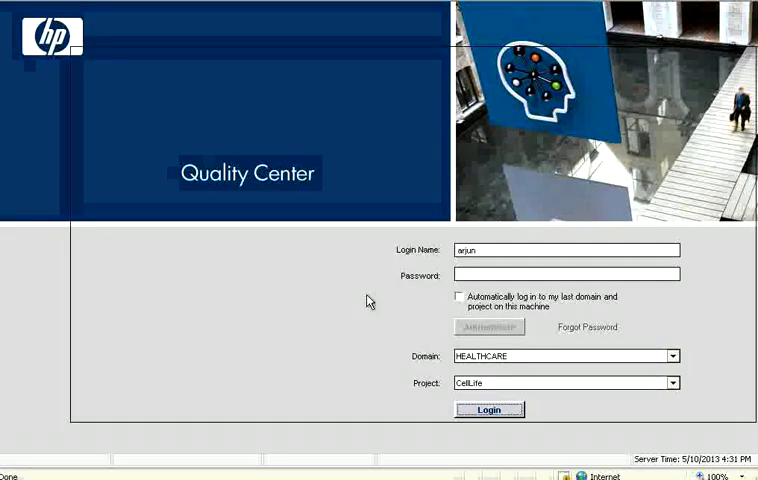
{"action": "left_click", "coordinate": [490, 410]}
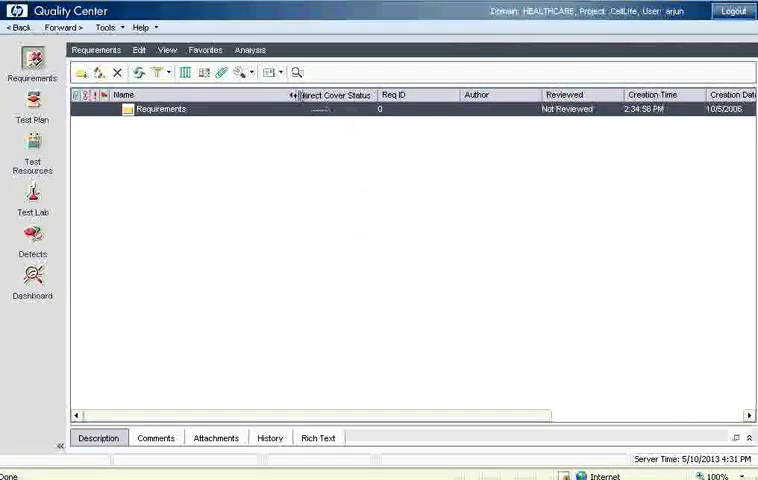
{"action": "left_click", "coordinate": [104, 28]}
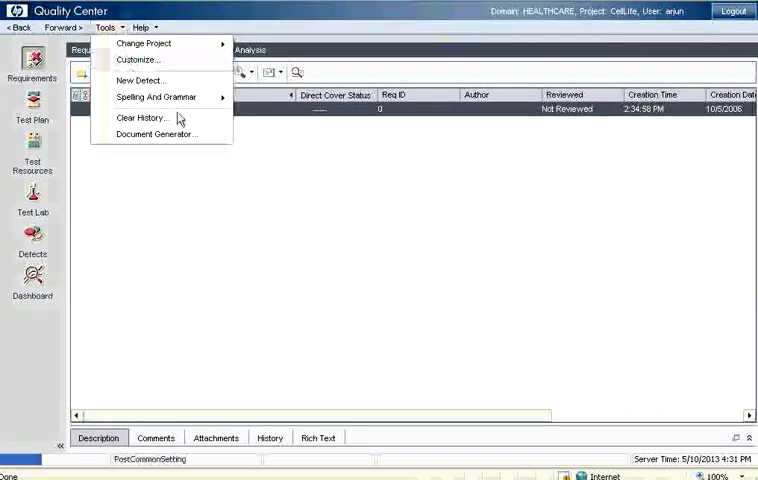
{"action": "mouse_move", "coordinate": [364, 196]}
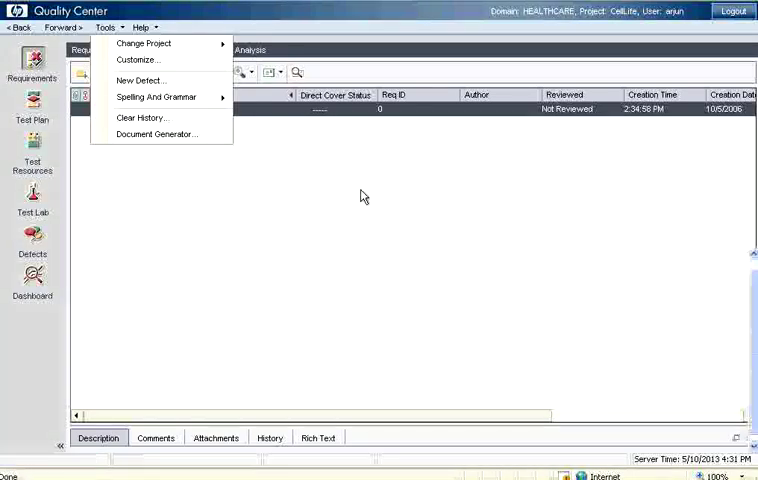
{"action": "left_click", "coordinate": [140, 60]}
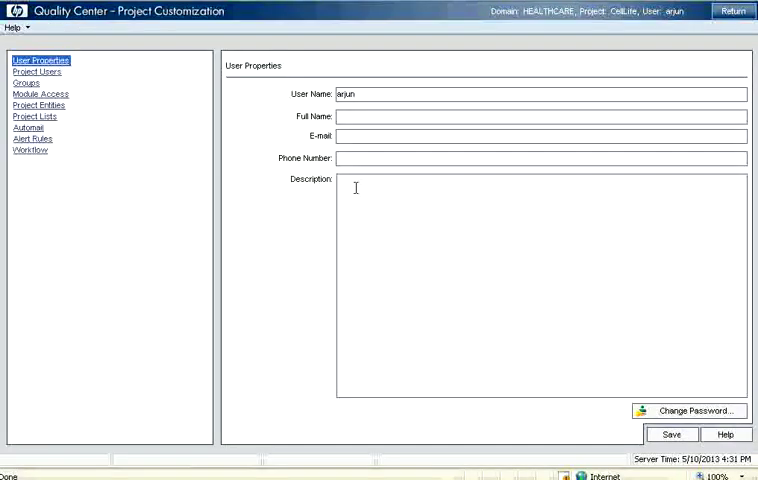
{"action": "left_click", "coordinate": [36, 72]}
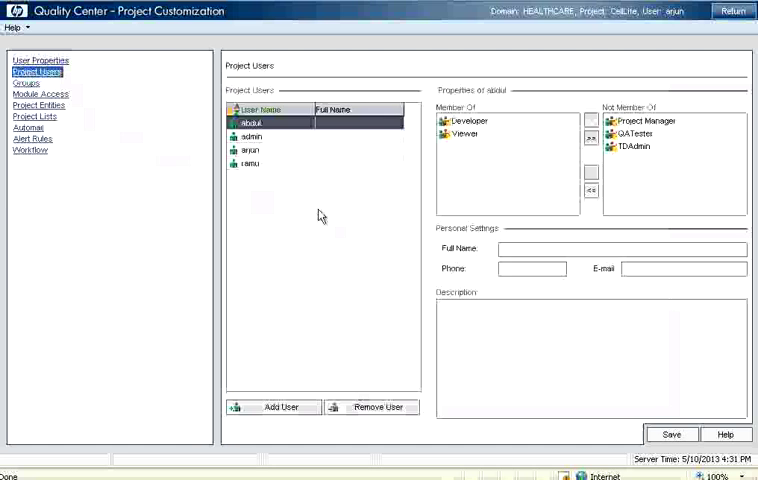
{"action": "left_click", "coordinate": [466, 134]}
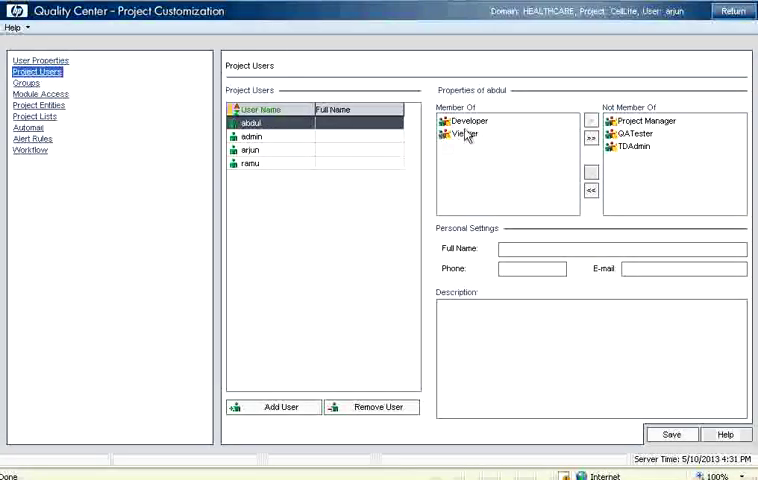
{"action": "left_click", "coordinate": [468, 120]}
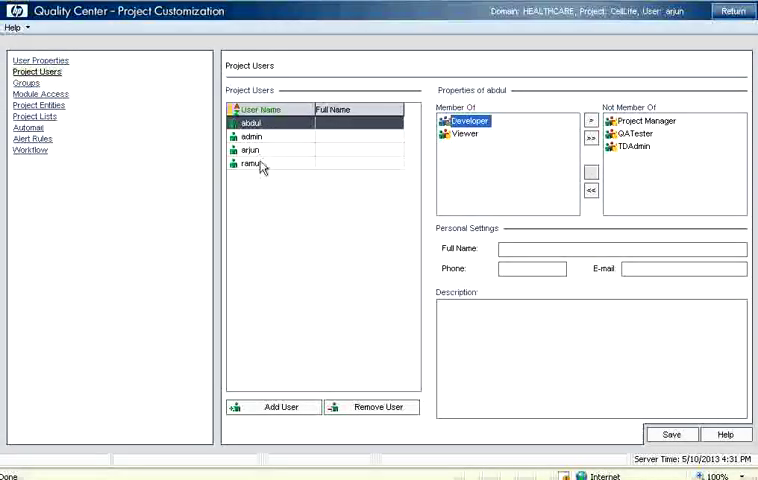
{"action": "left_click", "coordinate": [252, 164]}
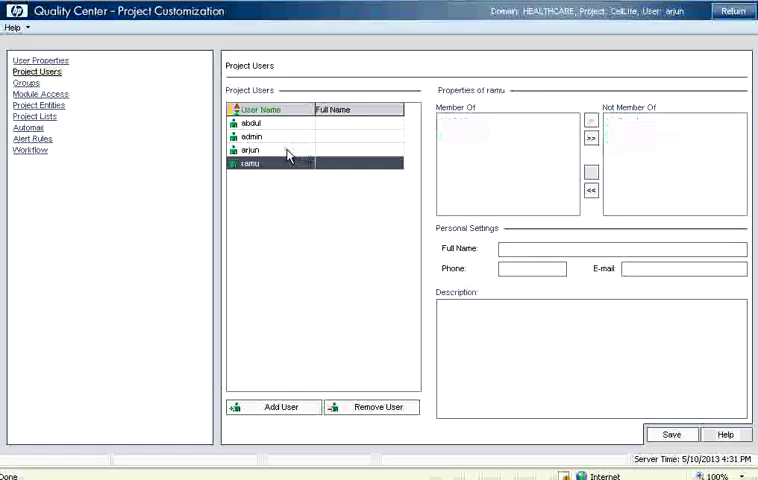
{"action": "left_click", "coordinate": [252, 164]}
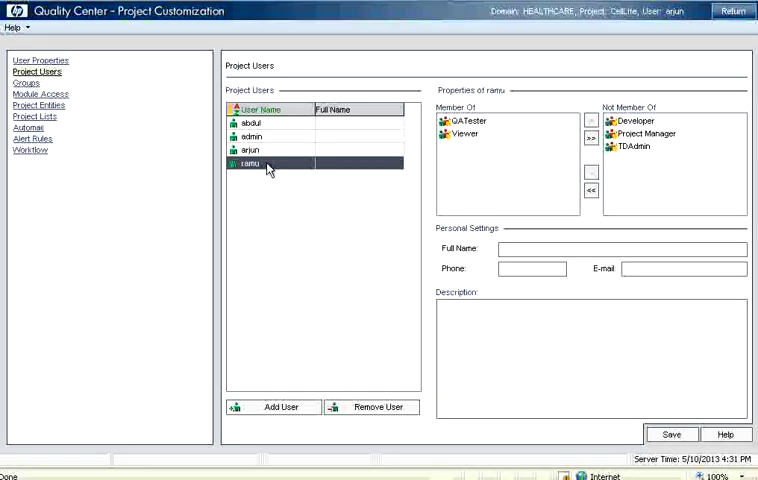
{"action": "left_click", "coordinate": [250, 122]}
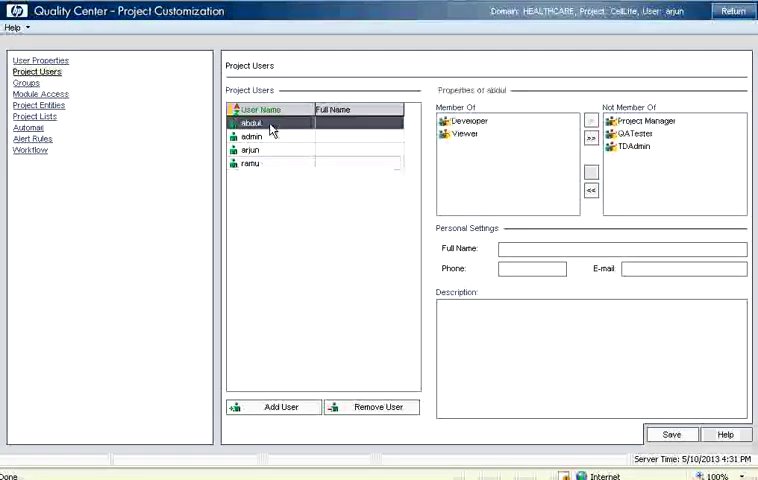
{"action": "left_click", "coordinate": [732, 12]}
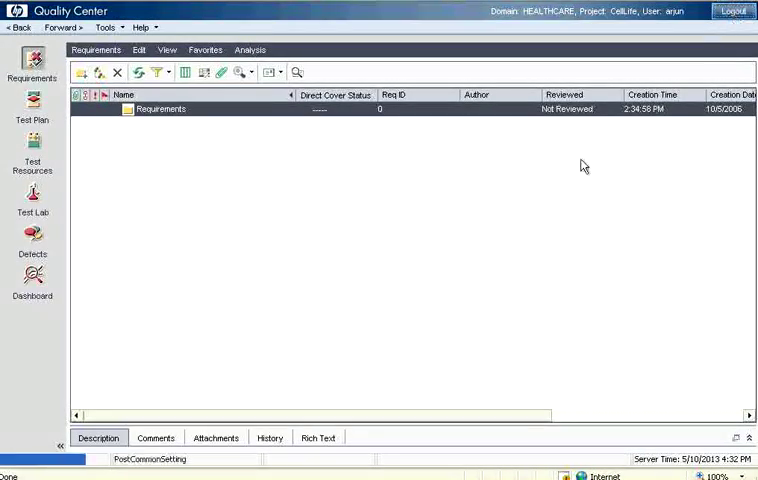
Log out, then authenticate and log in to CellLife as user 'abdul'
{"action": "left_click", "coordinate": [732, 12]}
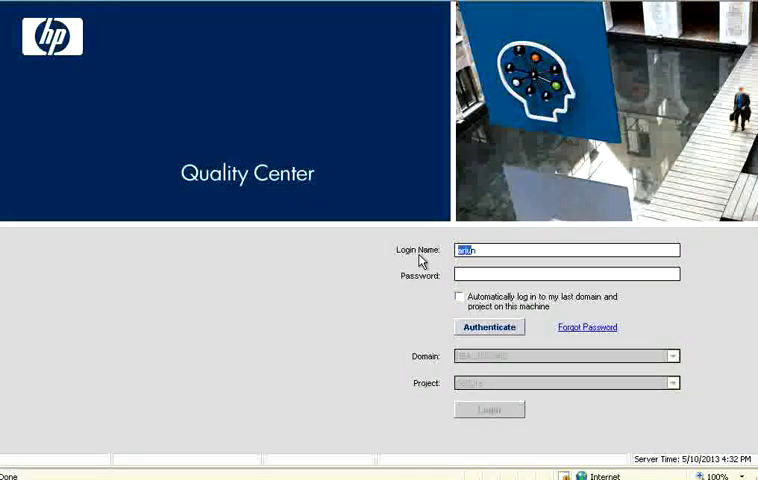
{"action": "type", "text": "abdul"}
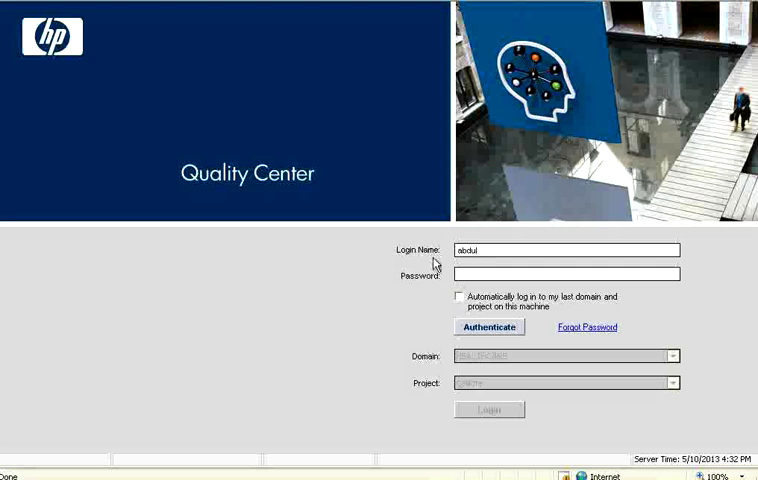
{"action": "left_click", "coordinate": [490, 328]}
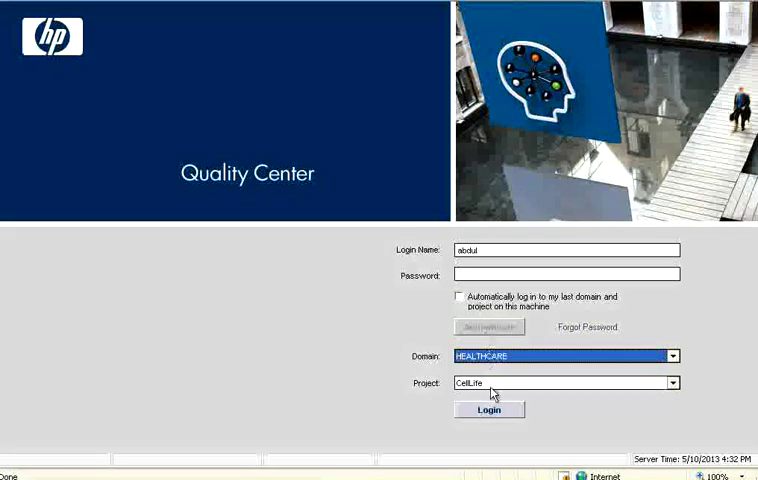
{"action": "left_click", "coordinate": [490, 410]}
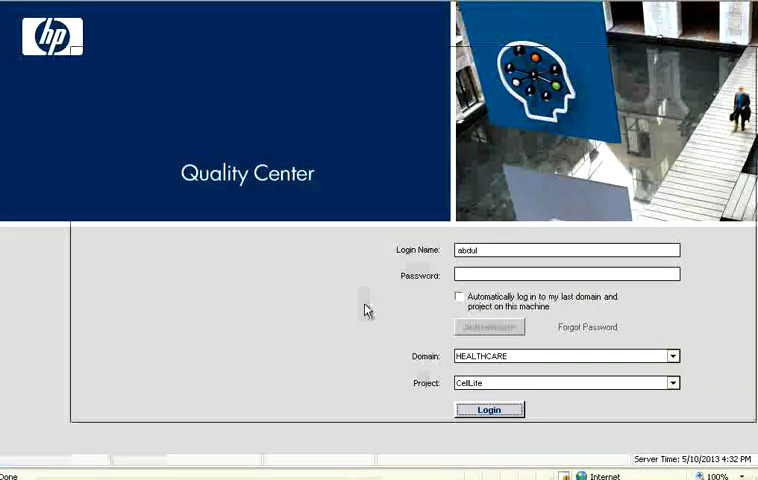
{"action": "left_click", "coordinate": [490, 408]}
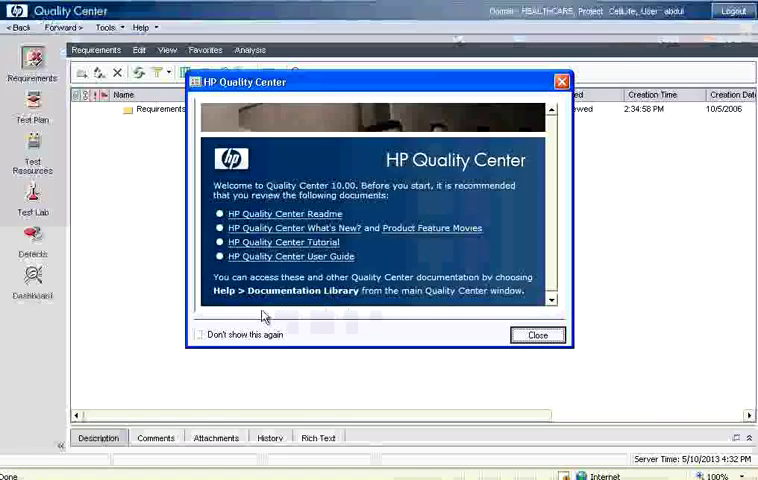
Tick 'Don't show this again' and close the welcome window
{"action": "left_click", "coordinate": [196, 334]}
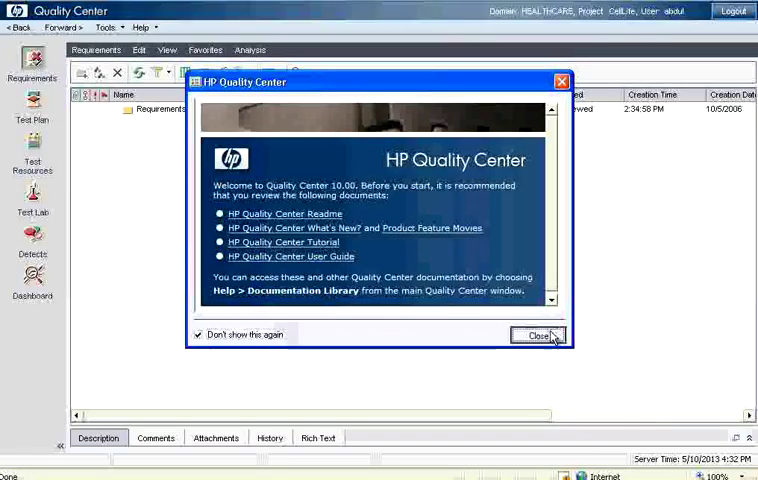
{"action": "left_click", "coordinate": [540, 334]}
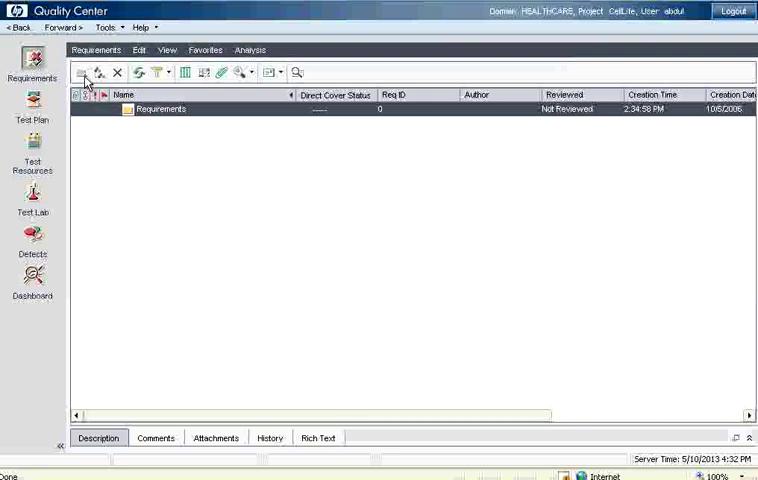
{"action": "mouse_move", "coordinate": [96, 72]}
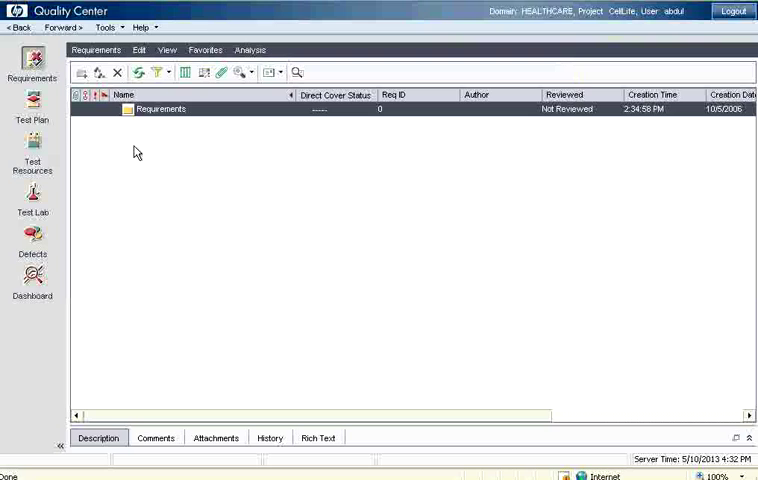
{"action": "mouse_move", "coordinate": [708, 52]}
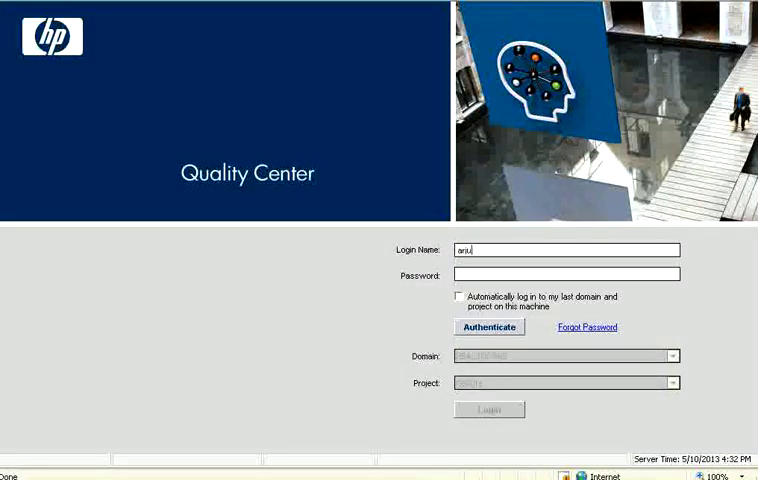
Authenticate user 'arun' and log in to the HEALTHCARE CellLife project
{"action": "left_click", "coordinate": [488, 328]}
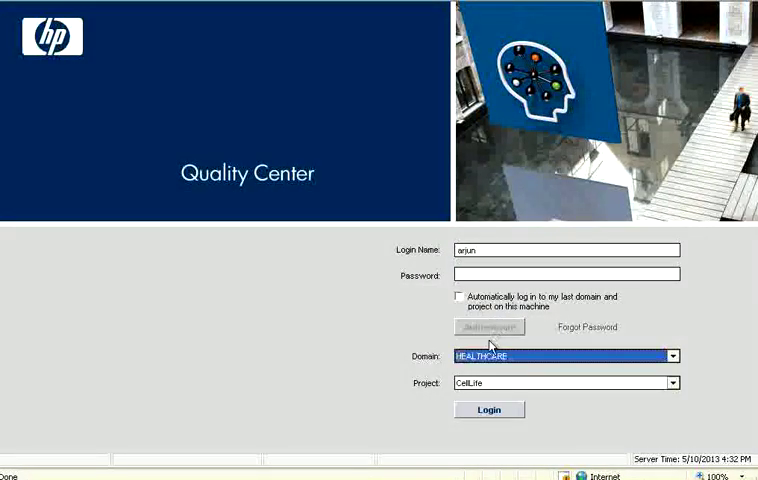
{"action": "left_click", "coordinate": [490, 408]}
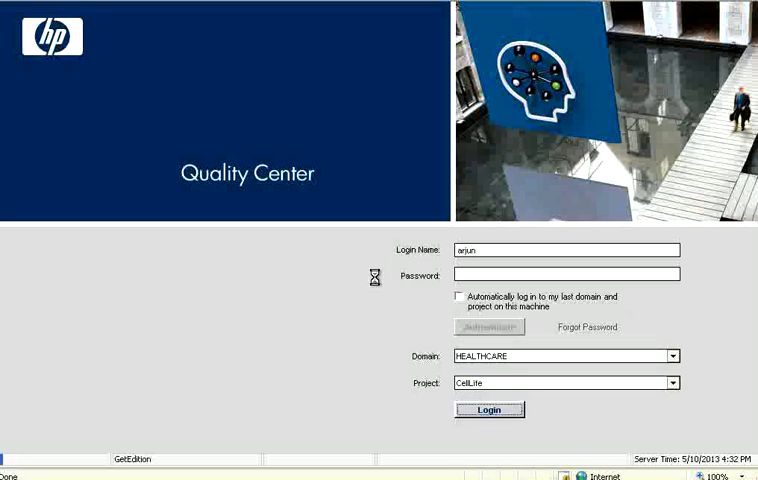
{"action": "left_click", "coordinate": [490, 410]}
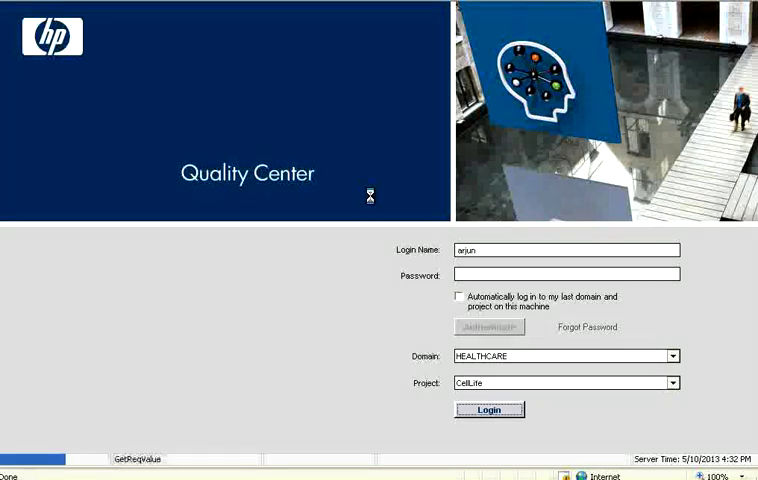
{"action": "left_click", "coordinate": [490, 410]}
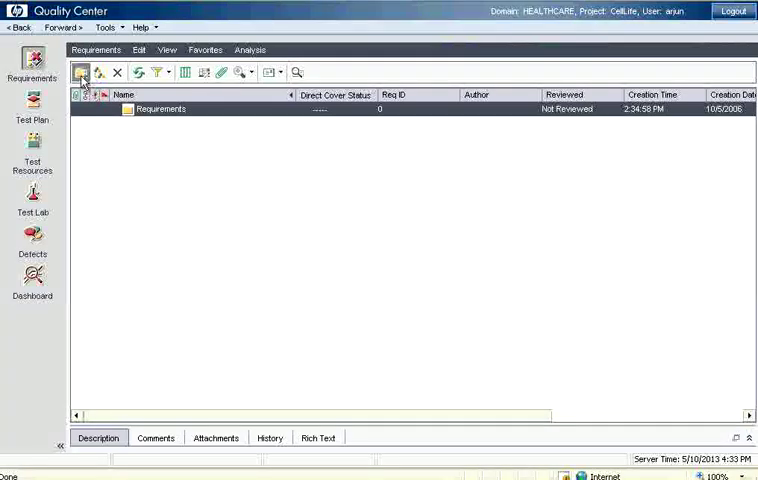
Create a requirement folder named 'Login', then reselect the Requirements root
{"action": "left_click", "coordinate": [82, 72]}
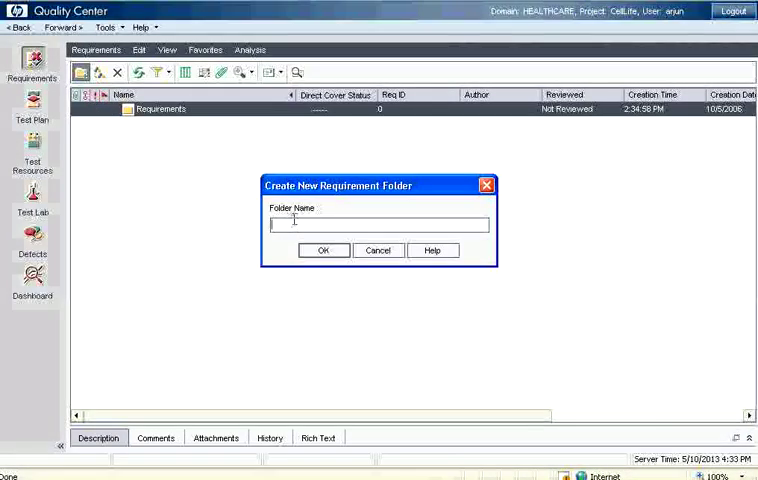
{"action": "type", "text": "Login"}
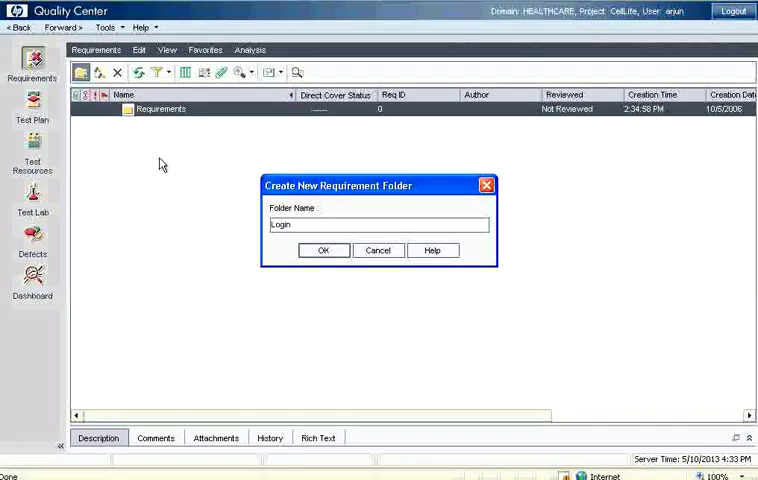
{"action": "left_click", "coordinate": [322, 250]}
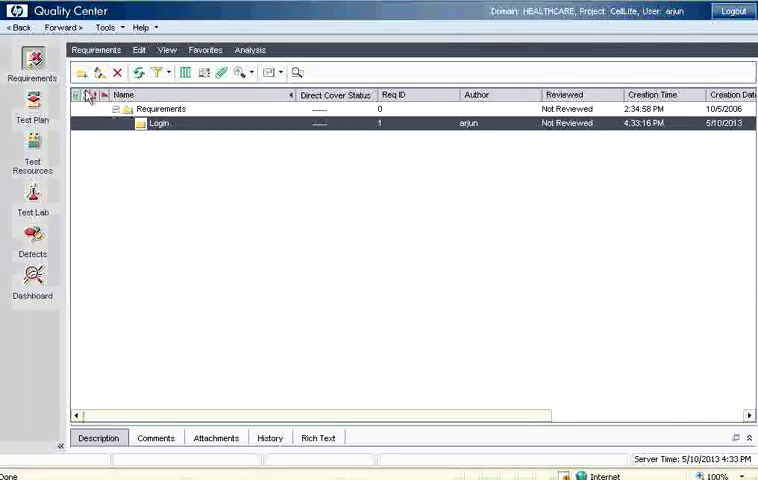
{"action": "left_click", "coordinate": [164, 108]}
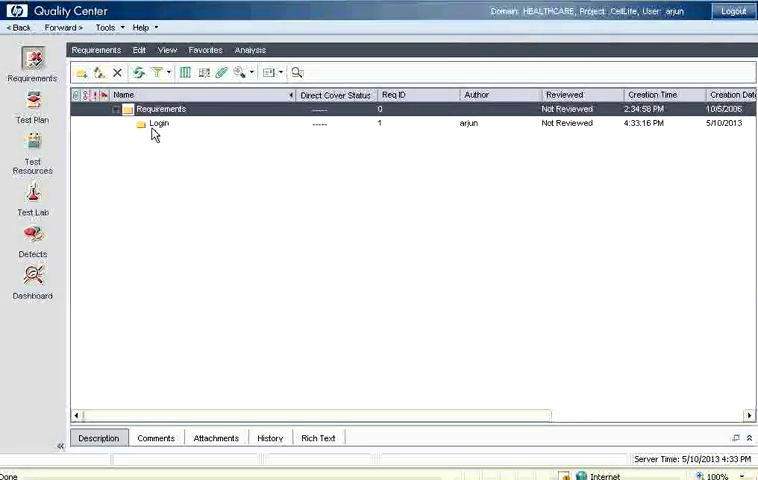
{"action": "mouse_move", "coordinate": [80, 72]}
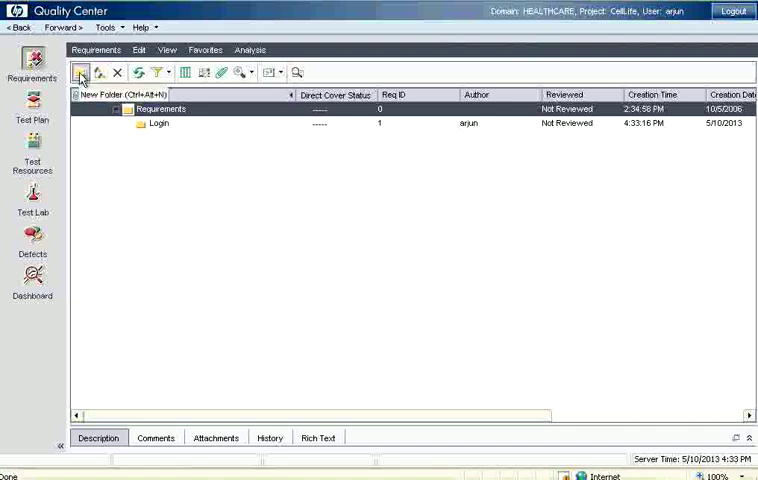
Create a requirement folder named 'Registration' under the Requirements root
{"action": "left_click", "coordinate": [80, 72]}
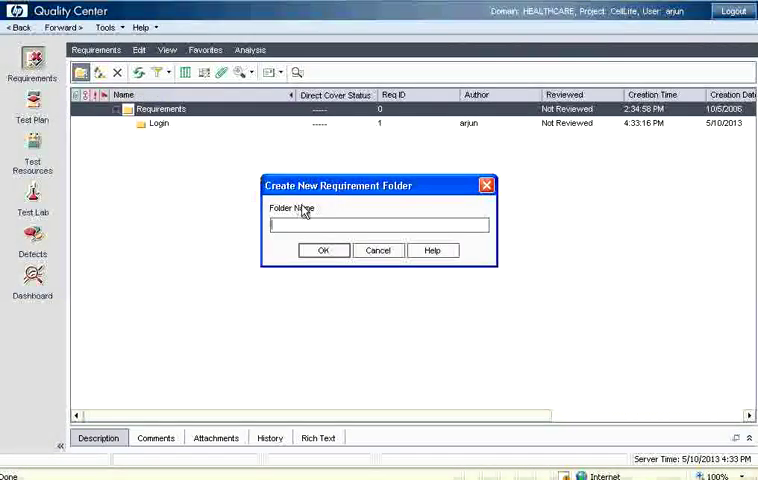
{"action": "type", "text": "Registration"}
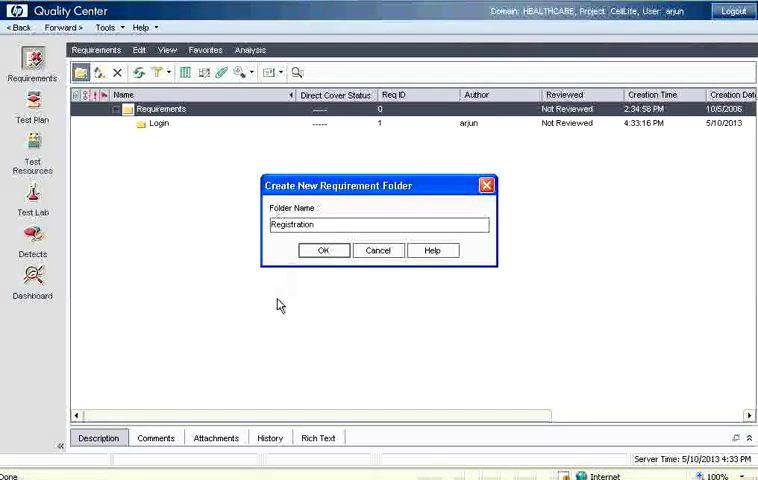
{"action": "left_click", "coordinate": [322, 250]}
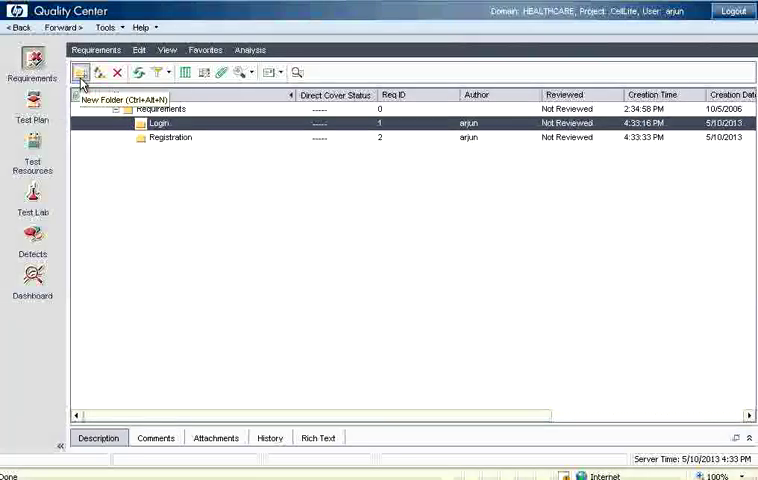
Create a 'Password settings' subfolder inside the Login folder
{"action": "left_click", "coordinate": [80, 72]}
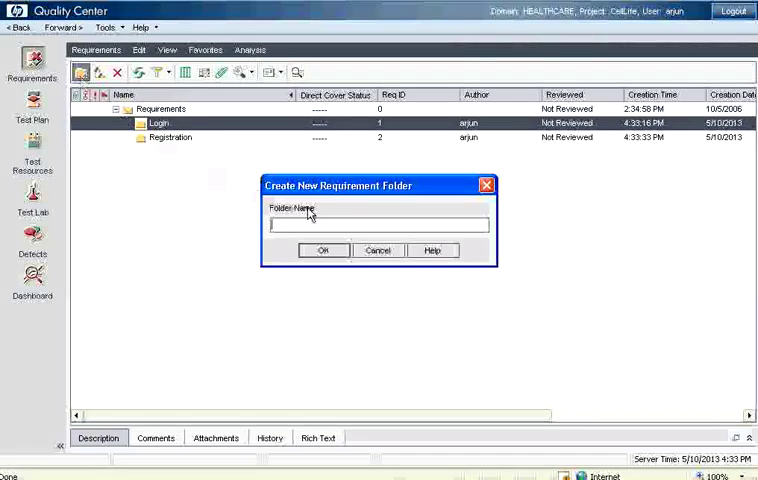
{"action": "type", "text": "Password setti"}
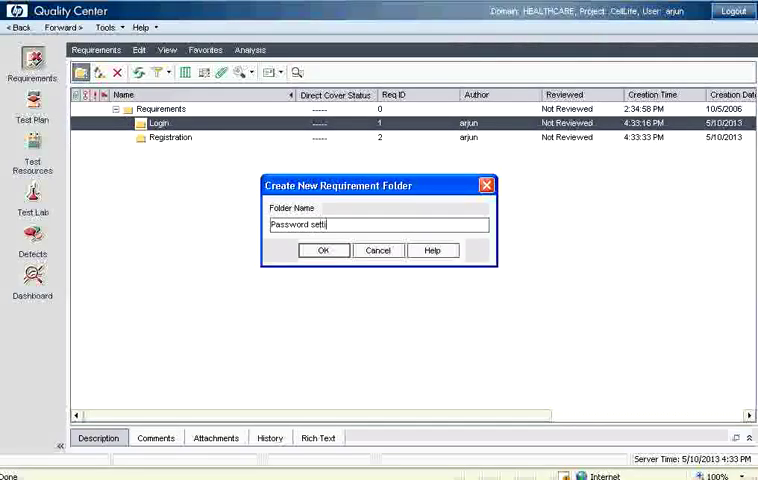
{"action": "left_click", "coordinate": [322, 250]}
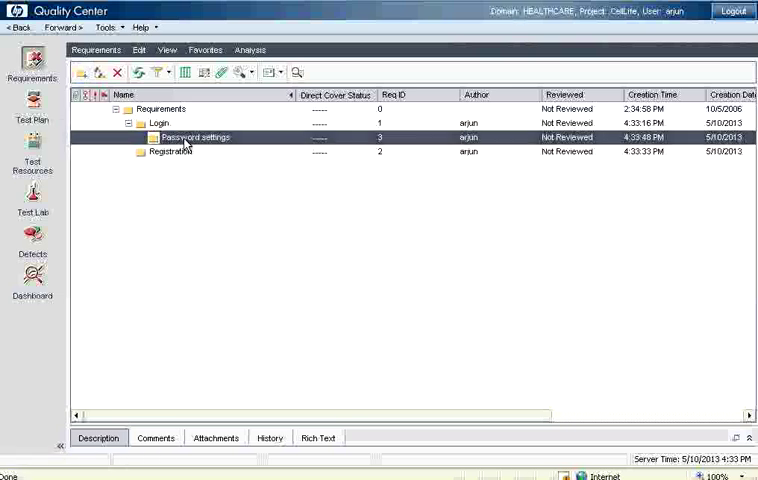
Review the grid columns such as Priority for the new folders and reselect Login
{"action": "left_click", "coordinate": [160, 122]}
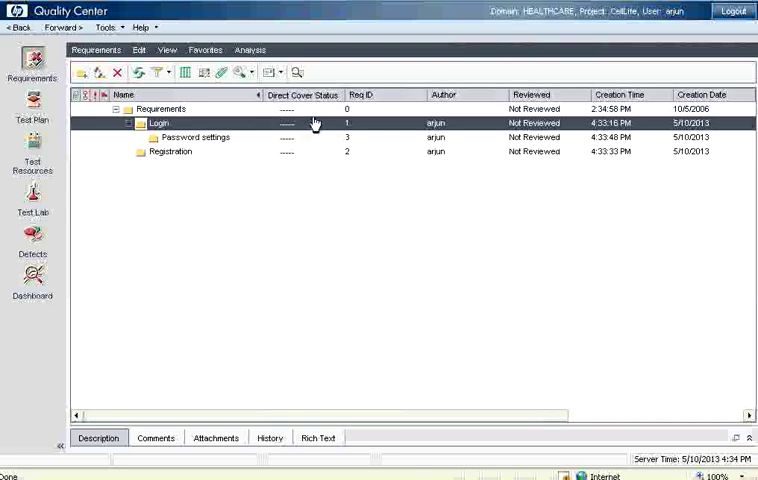
{"action": "mouse_move", "coordinate": [324, 184]}
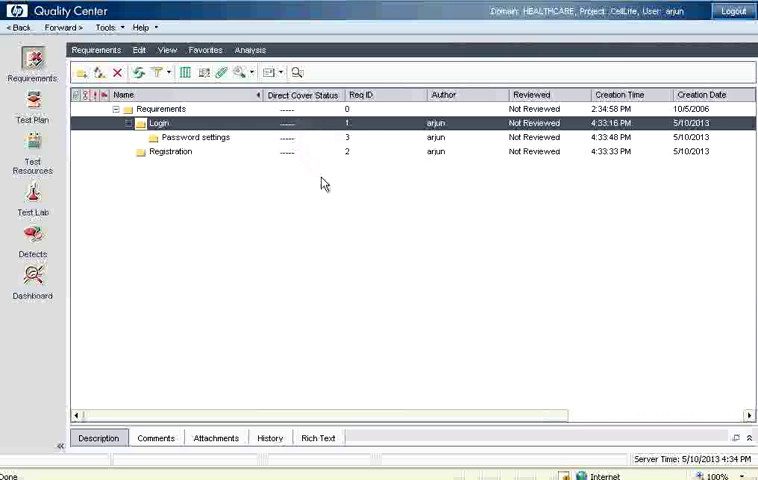
{"action": "mouse_move", "coordinate": [436, 148]}
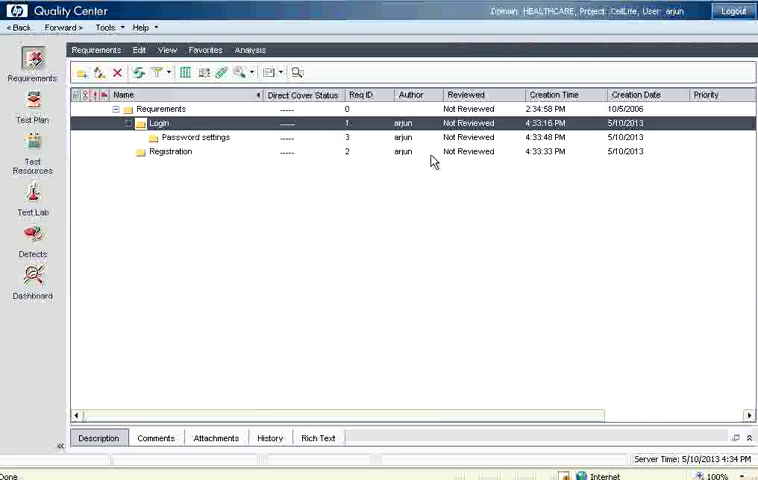
{"action": "mouse_move", "coordinate": [484, 138]}
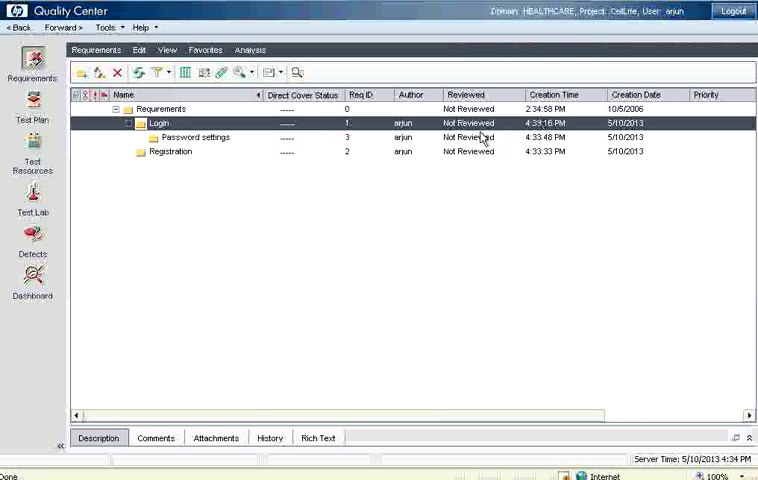
{"action": "left_click", "coordinate": [194, 136]}
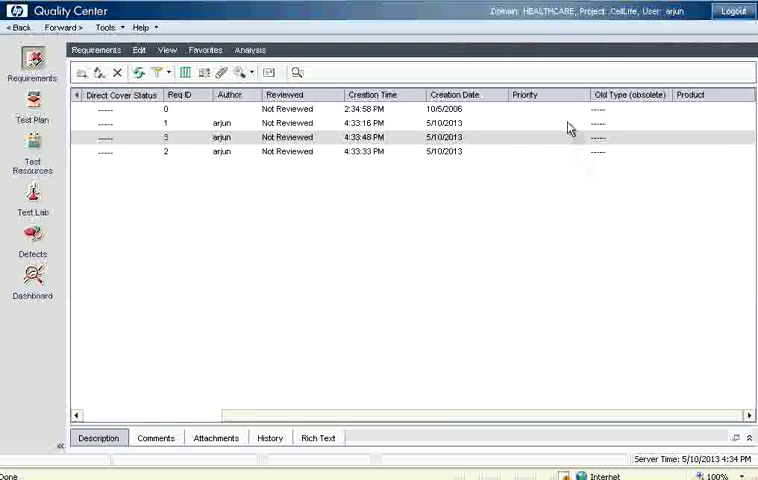
{"action": "mouse_move", "coordinate": [560, 356]}
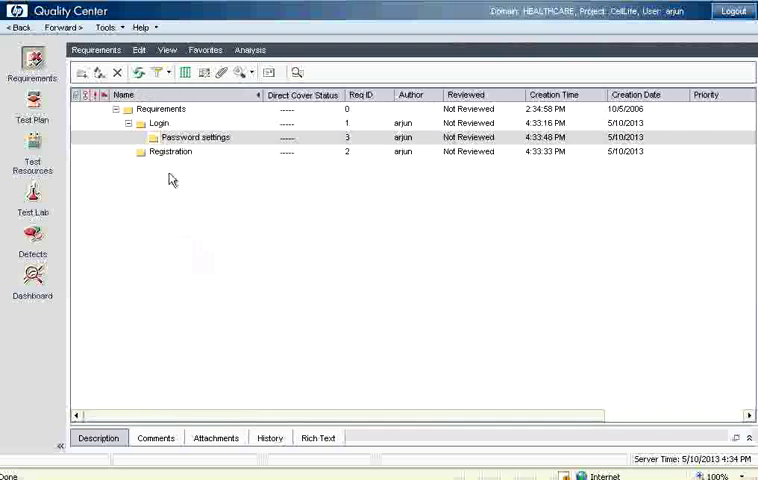
{"action": "left_click", "coordinate": [158, 122]}
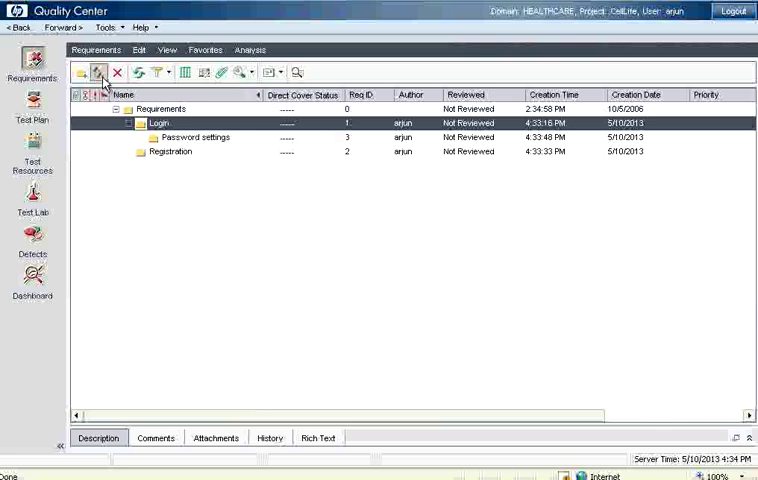
Name a new requirement 'User login max attempts' describing account lockout after wrong passwords
{"action": "left_click", "coordinate": [96, 72]}
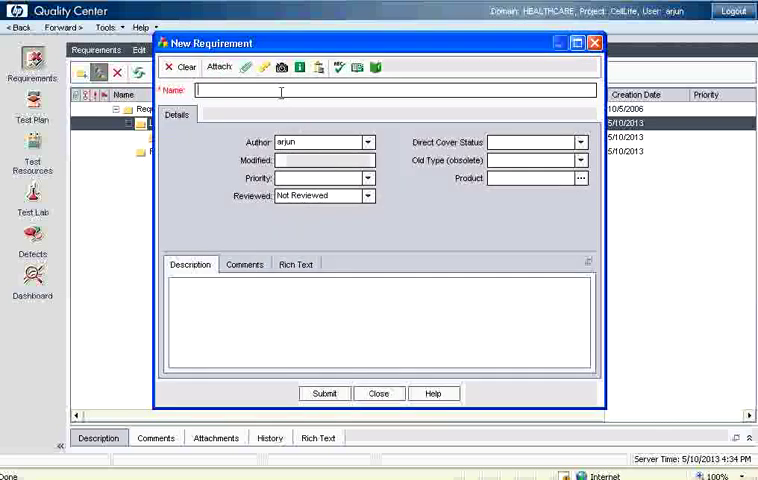
{"action": "type", "text": "User login max attempts"}
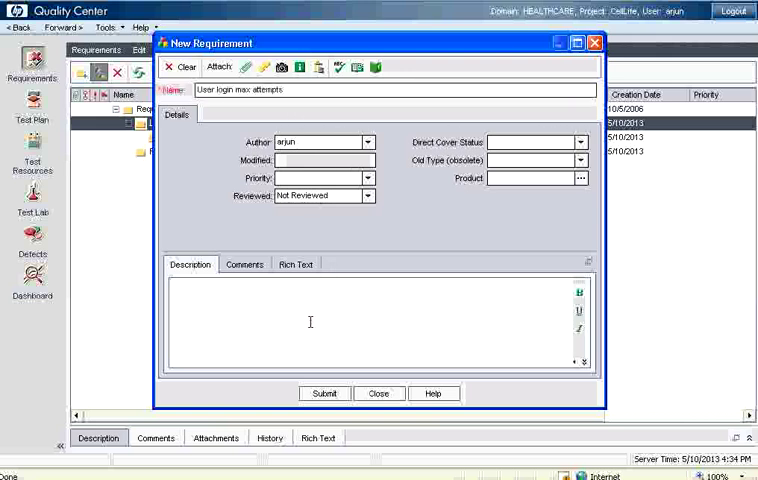
{"action": "type", "text": "User can"}
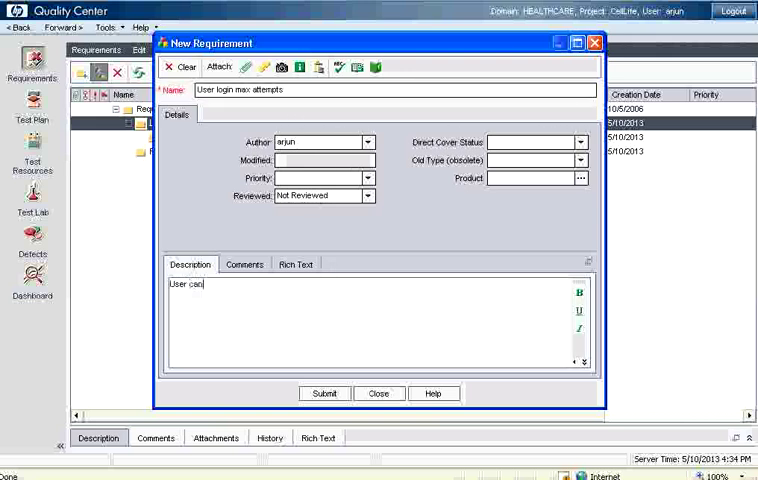
{"action": "type", "text": "login max 3 times with"}
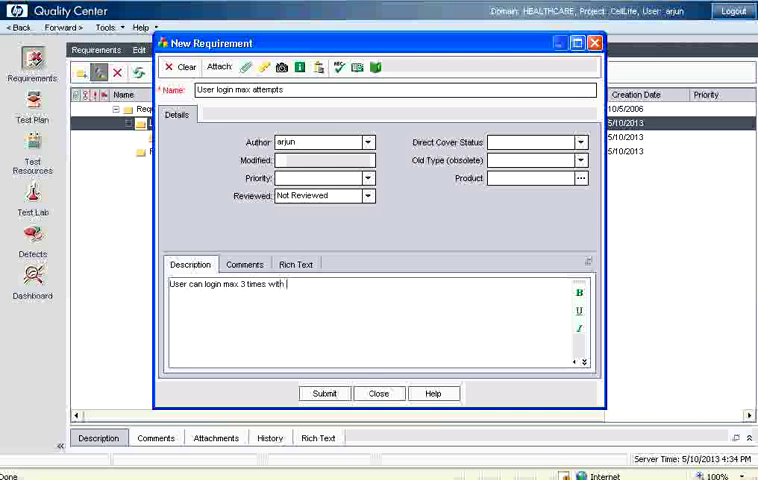
{"action": "type", "text": "wrong password. Afte rthat"}
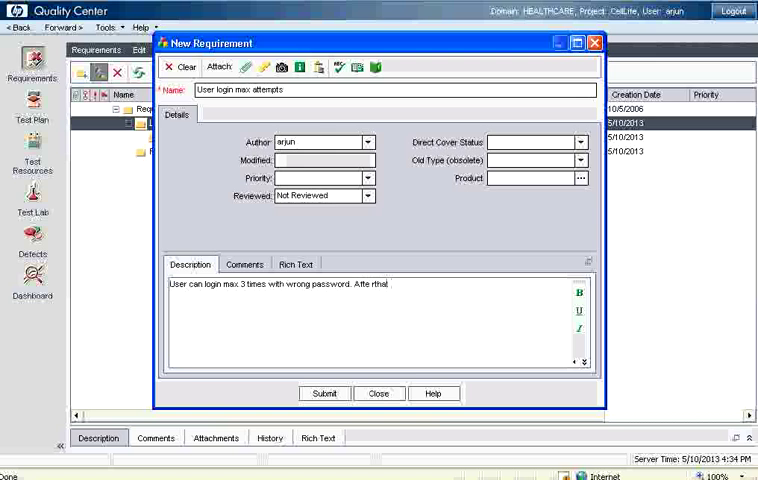
{"action": "type", "text": "account will be"}
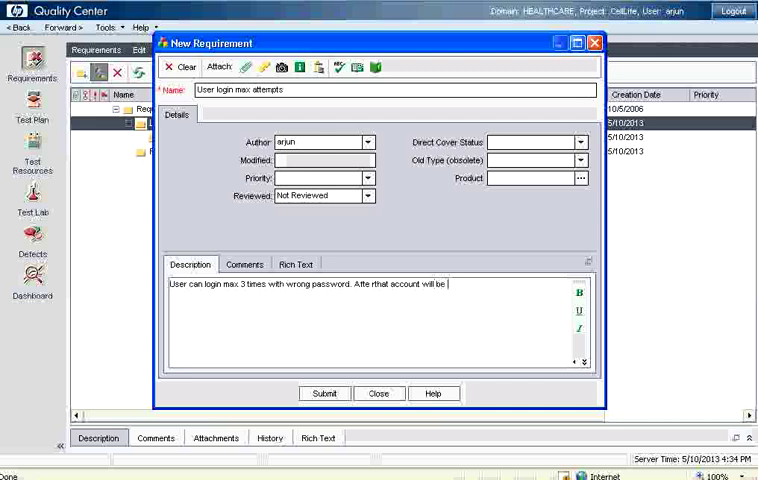
{"action": "type", "text": "locked"}
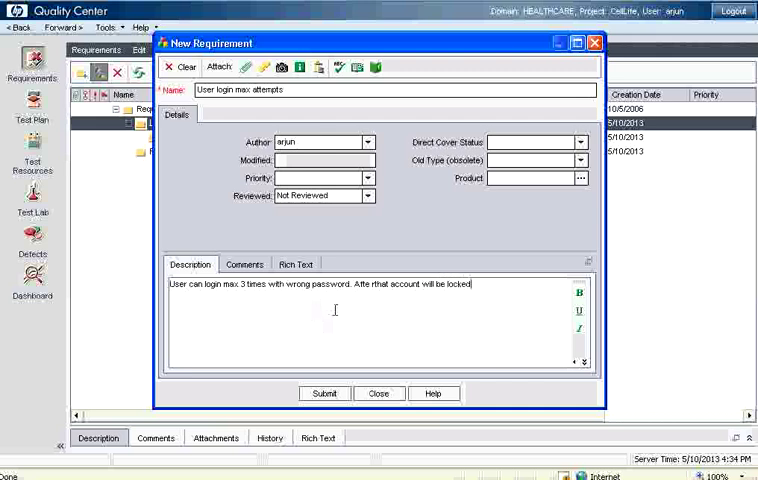
Set its priority to 4-Very High, submit it and close the form
{"action": "left_click", "coordinate": [368, 178]}
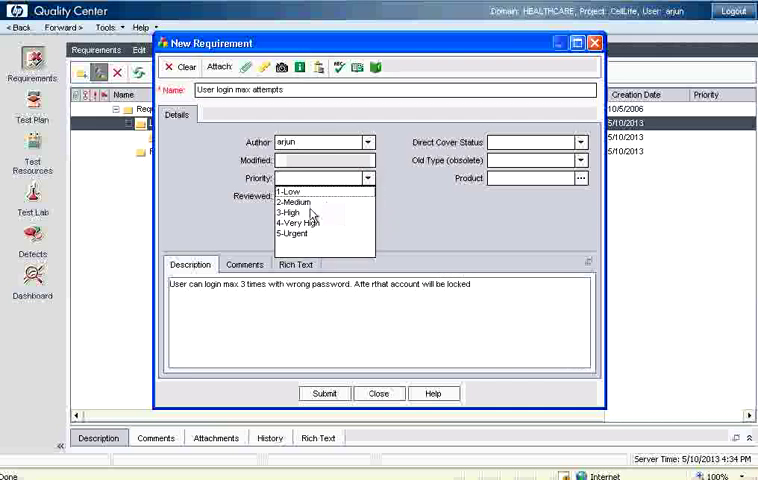
{"action": "left_click", "coordinate": [304, 220]}
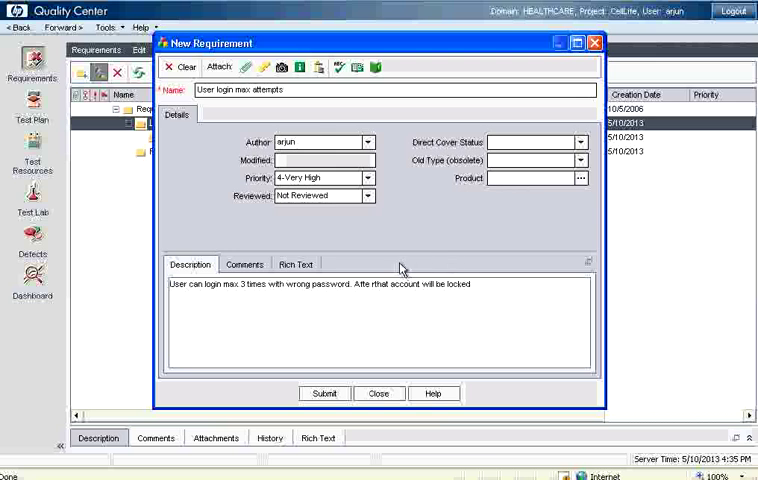
{"action": "left_click", "coordinate": [324, 392]}
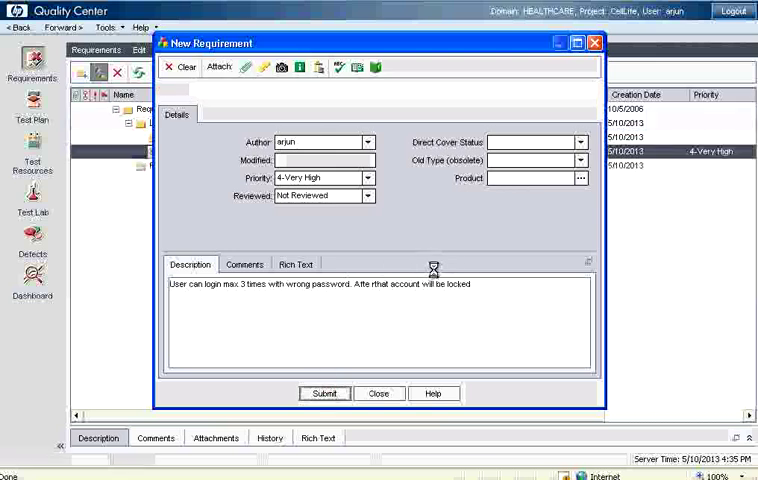
{"action": "left_click", "coordinate": [180, 68]}
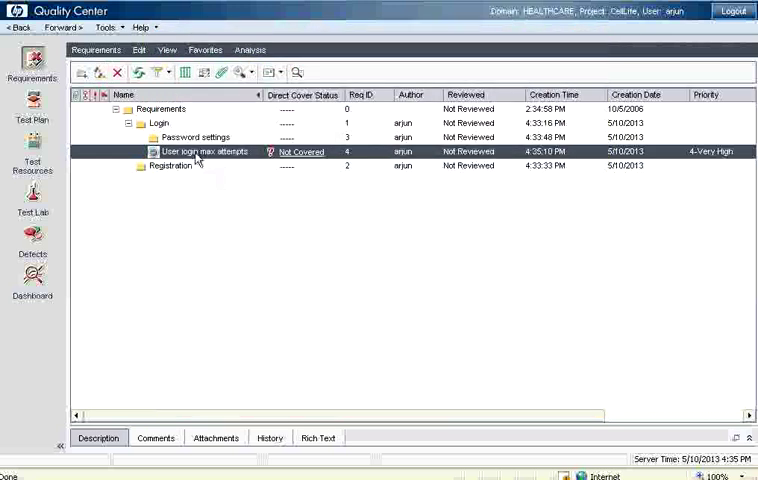
{"action": "left_click", "coordinate": [196, 136]}
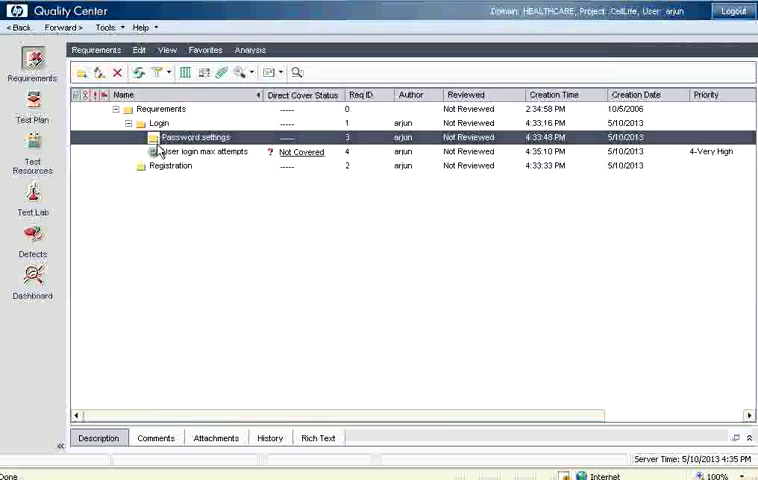
{"action": "left_click", "coordinate": [204, 152]}
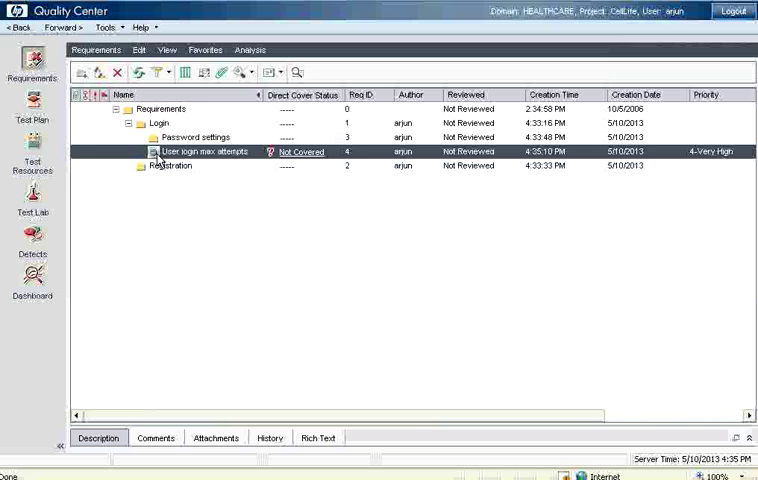
{"action": "mouse_move", "coordinate": [342, 164]}
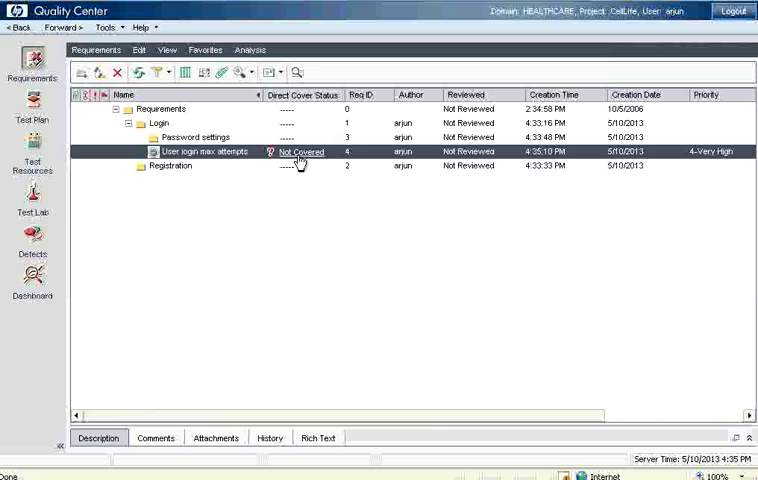
{"action": "mouse_move", "coordinate": [224, 162]}
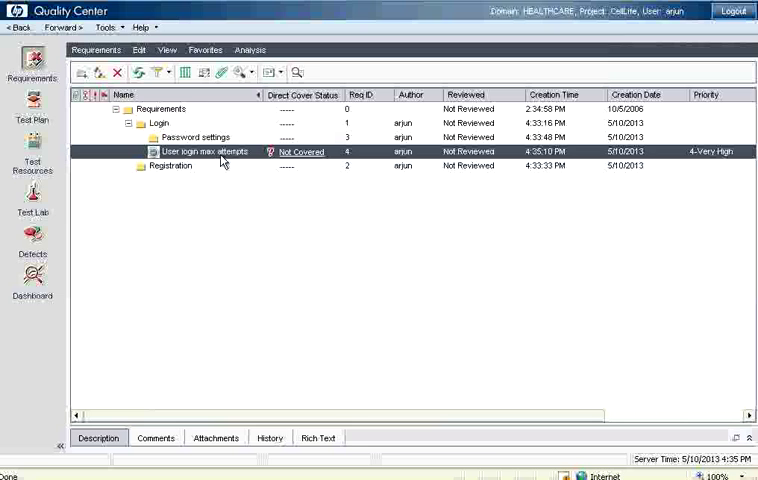
{"action": "mouse_move", "coordinate": [324, 180]}
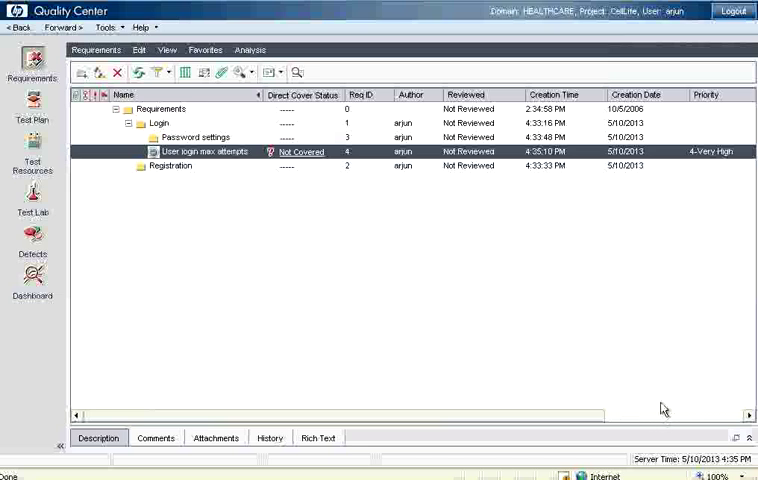
{"action": "mouse_move", "coordinate": [158, 148]}
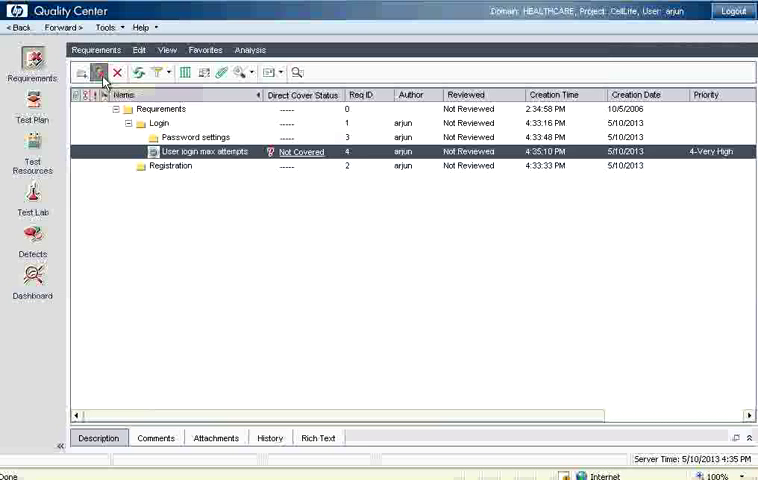
Create an 'Invalid login' requirement describing on-screen notification, at 3-High priority, and submit it
{"action": "left_click", "coordinate": [96, 72]}
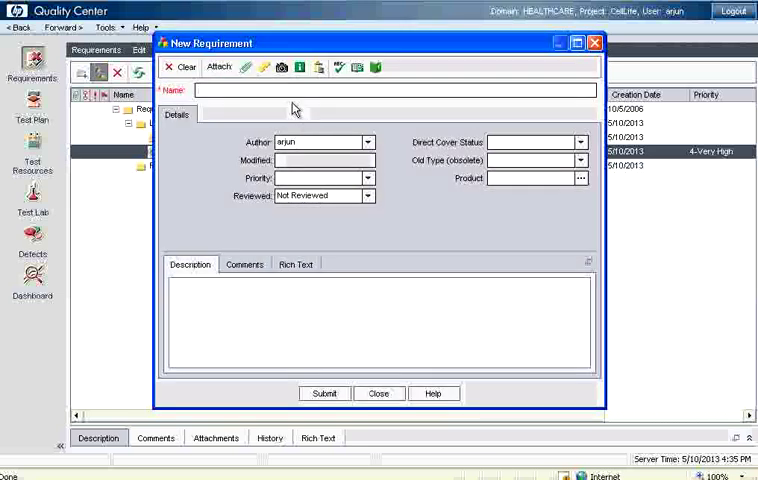
{"action": "type", "text": "Login"}
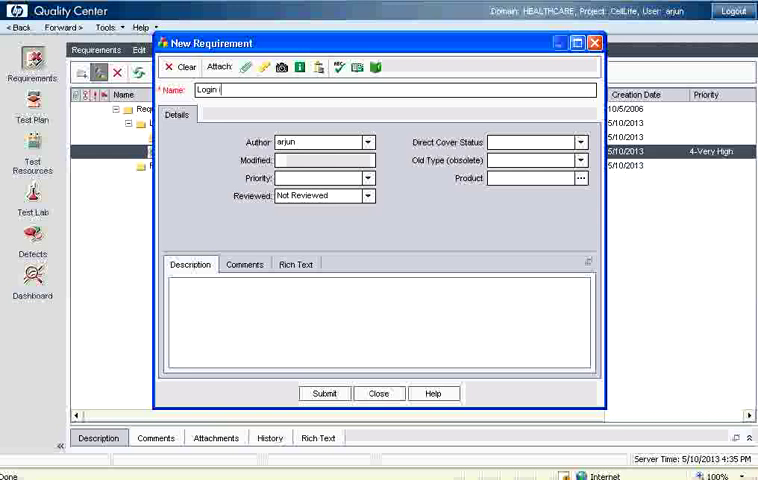
{"action": "type", "text": "invalid l"}
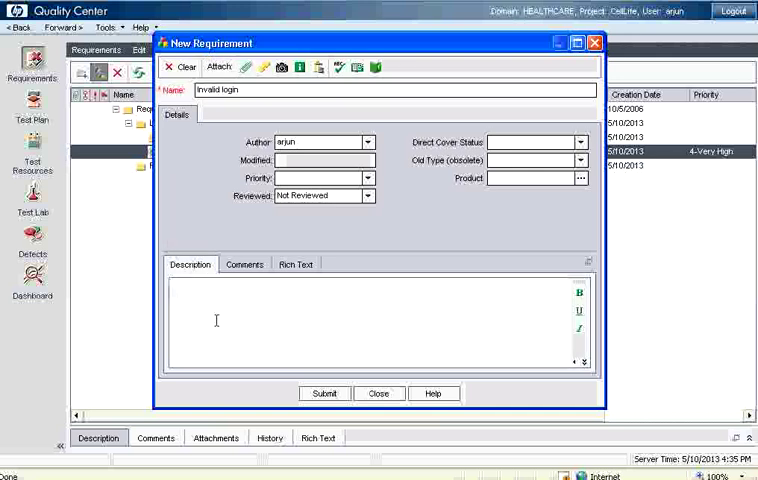
{"action": "type", "text": "User will be notified on screen about invalid lo"}
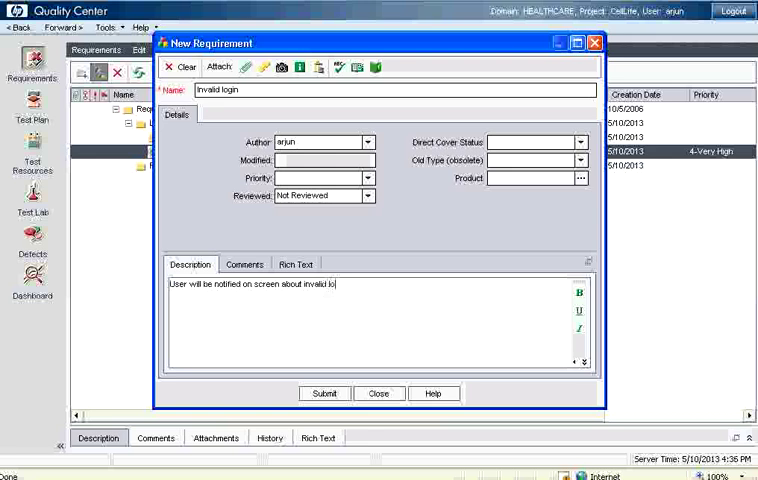
{"action": "left_click", "coordinate": [368, 178]}
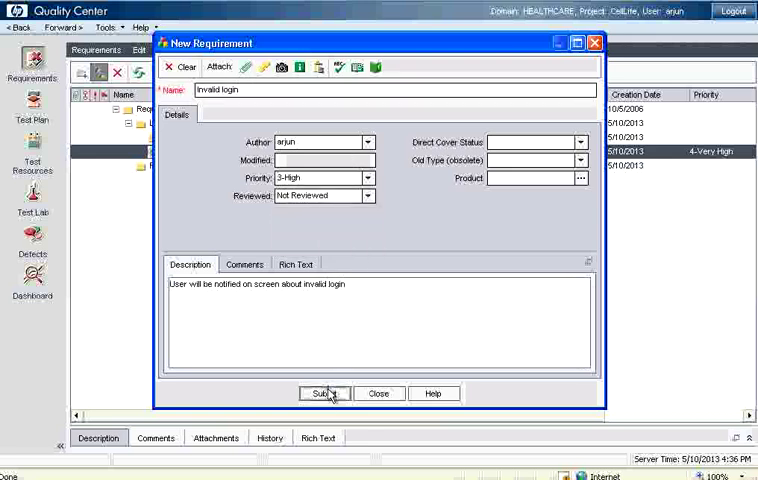
{"action": "left_click", "coordinate": [324, 392]}
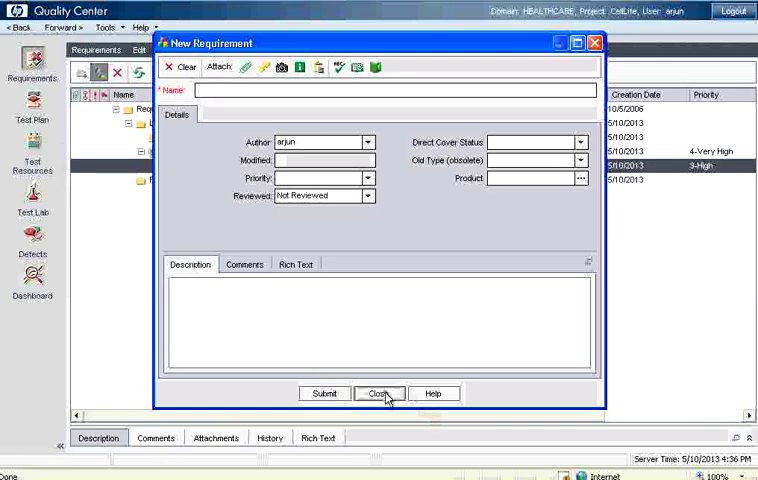
Dismiss the requirement form, review Invalid login under User login max attempts, and select Registration as parent
{"action": "left_click", "coordinate": [378, 392]}
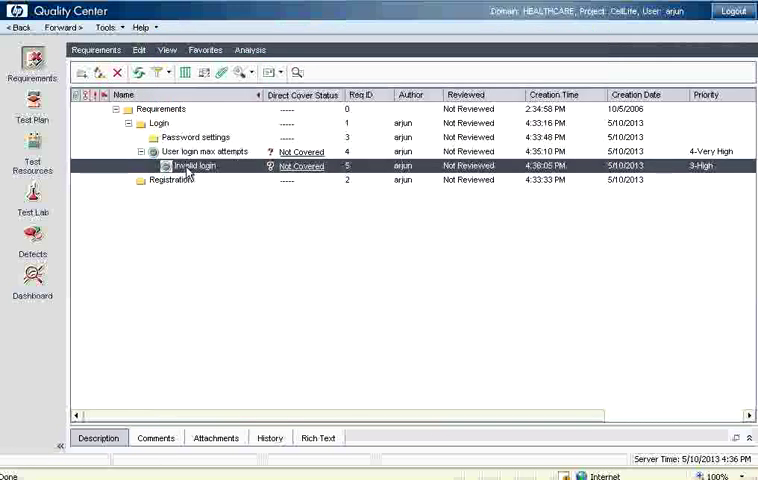
{"action": "left_click", "coordinate": [200, 152]}
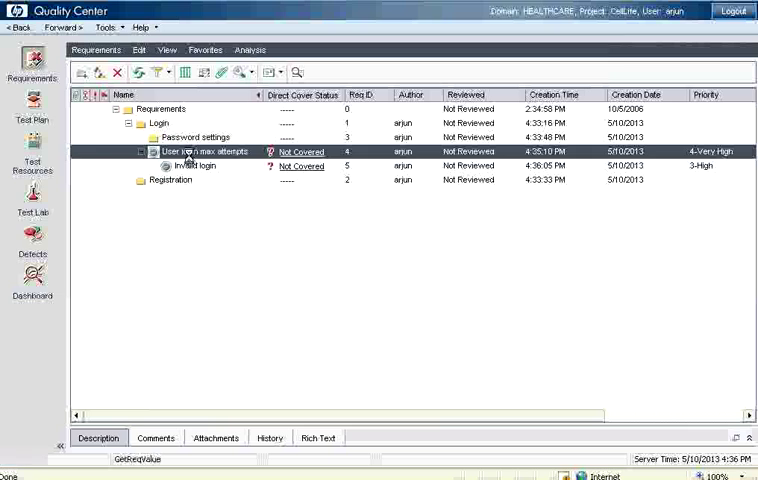
{"action": "left_click", "coordinate": [200, 166]}
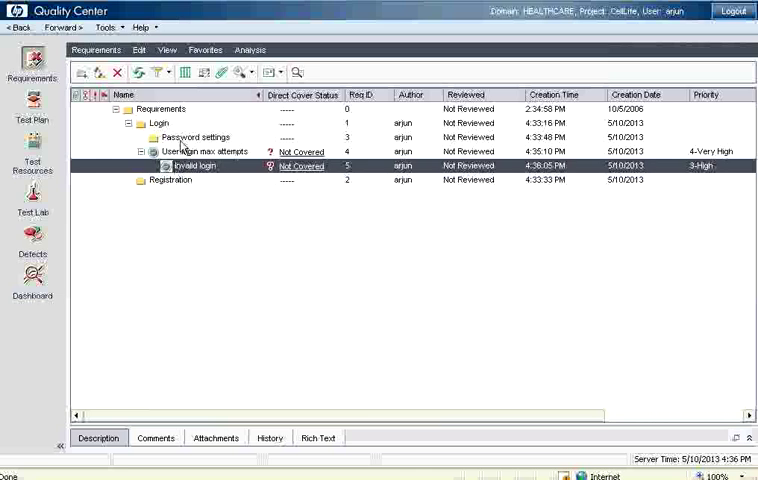
{"action": "left_click", "coordinate": [200, 136]}
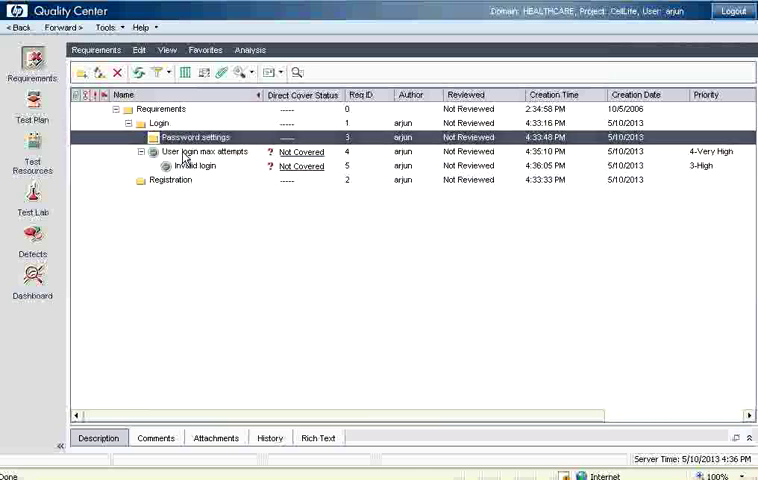
{"action": "left_click", "coordinate": [200, 152]}
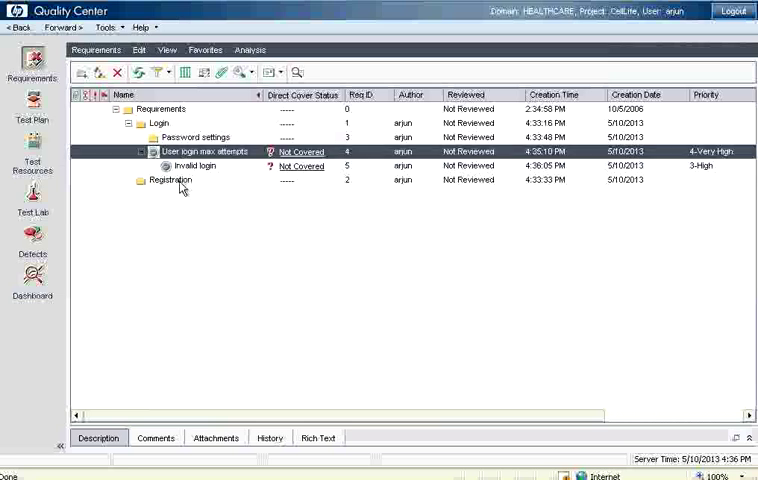
{"action": "left_click", "coordinate": [176, 180]}
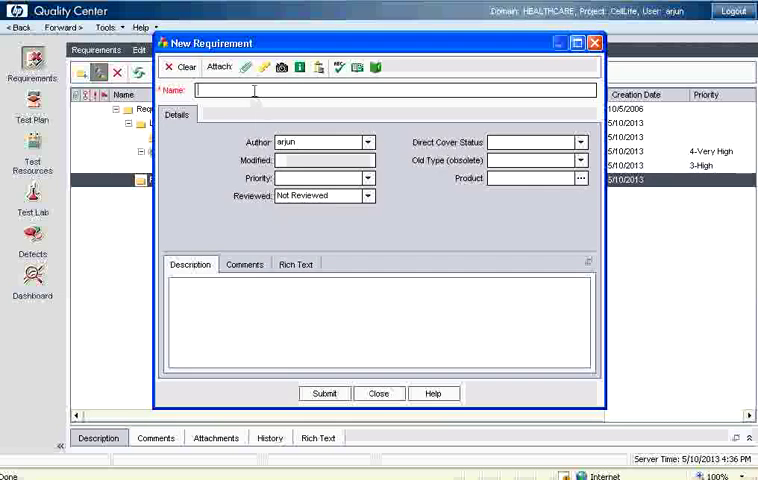
Name the requirement 'New registration' with the description 'Must display captcha'
{"action": "type", "text": "New req"}
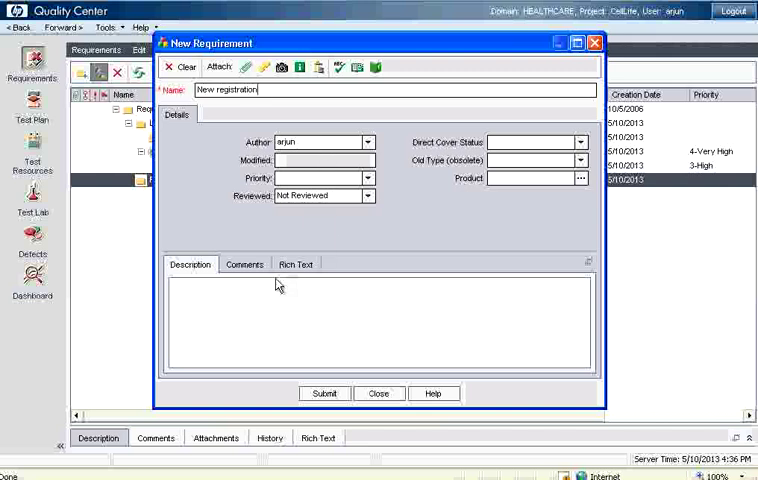
{"action": "type", "text": "Must is:"}
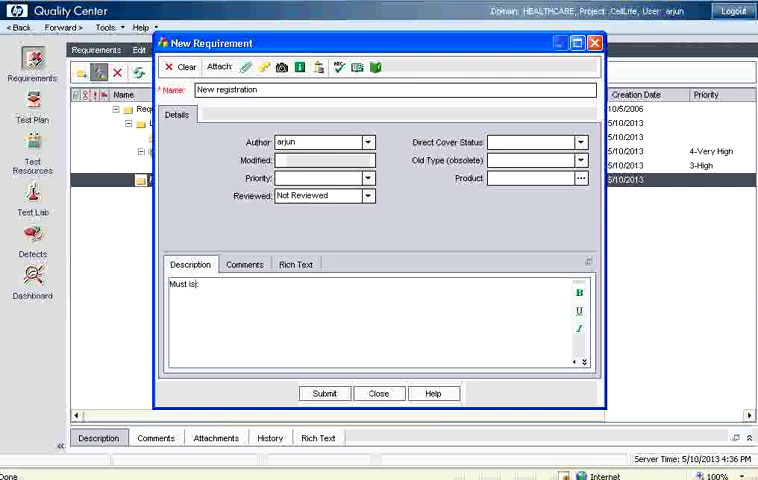
{"action": "type", "text": "display"}
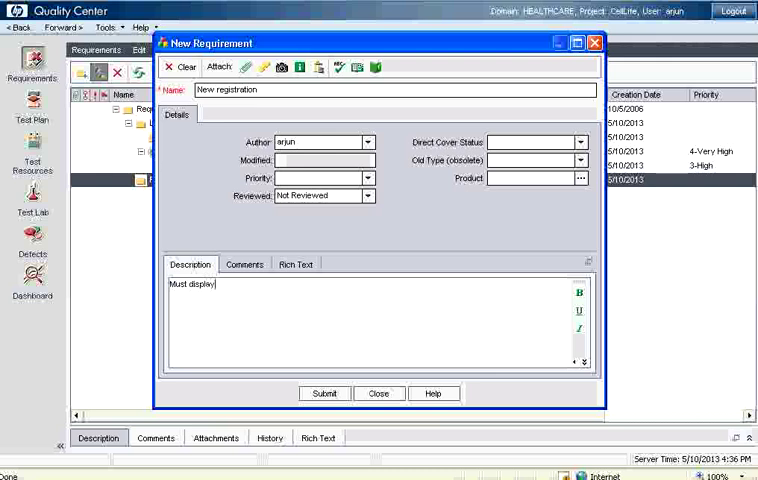
{"action": "type", "text": "captcha to ensure human data entry"}
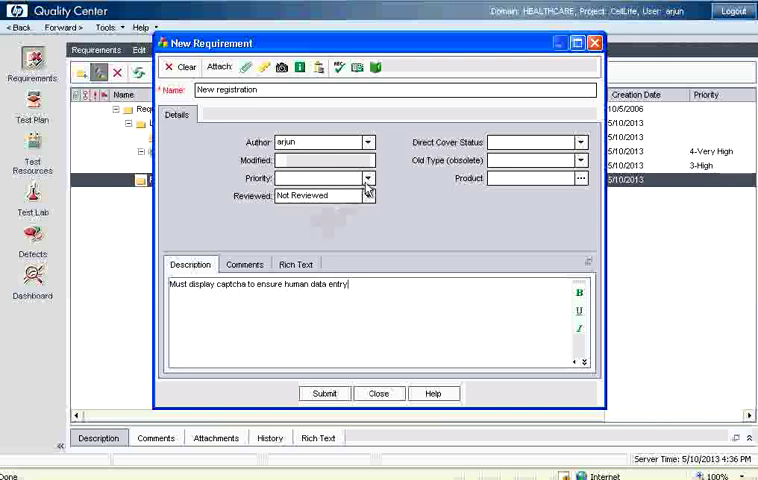
Set its priority to 4-Very High and submit it under Registration
{"action": "left_click", "coordinate": [370, 178]}
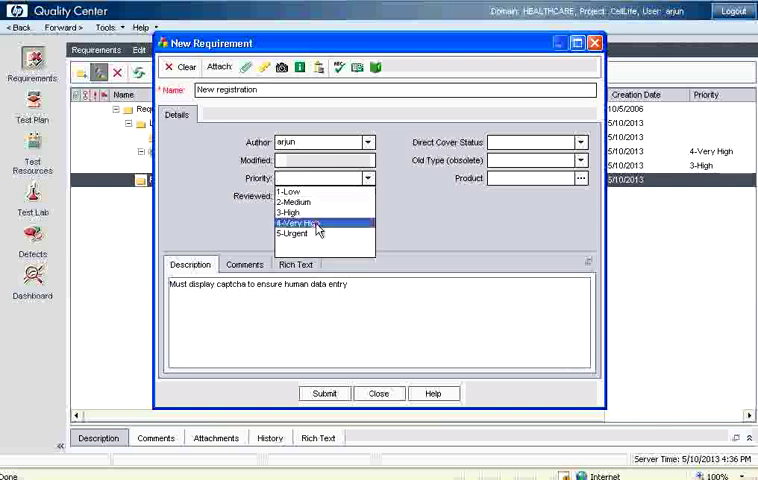
{"action": "left_click", "coordinate": [310, 220]}
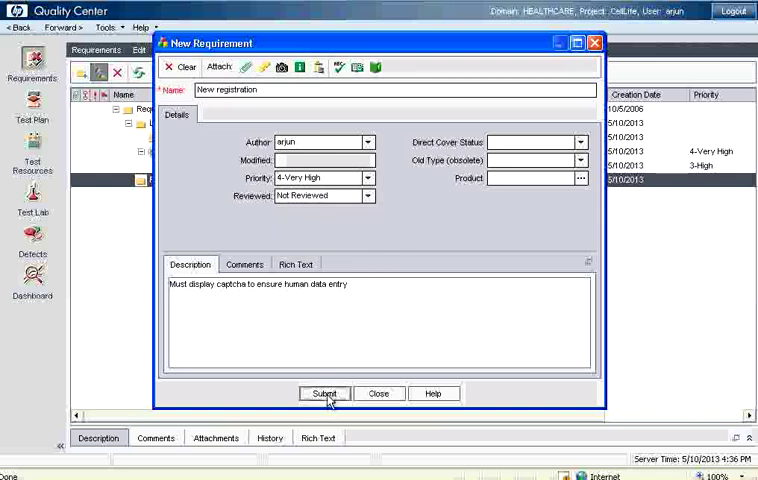
{"action": "left_click", "coordinate": [324, 392]}
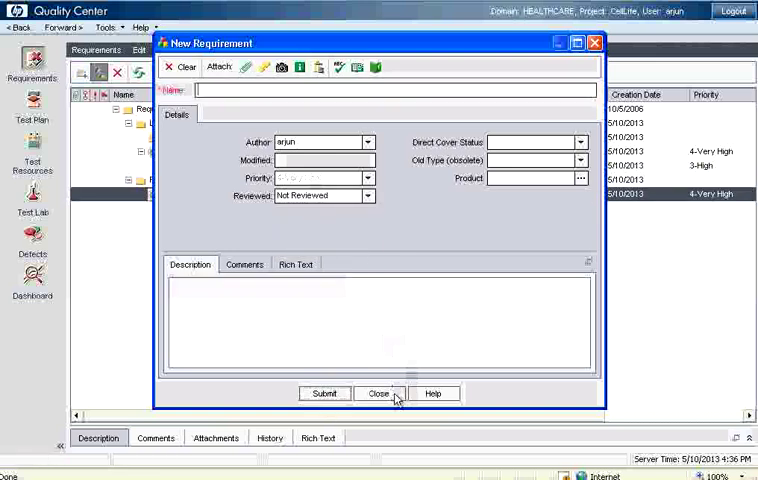
{"action": "left_click", "coordinate": [376, 392]}
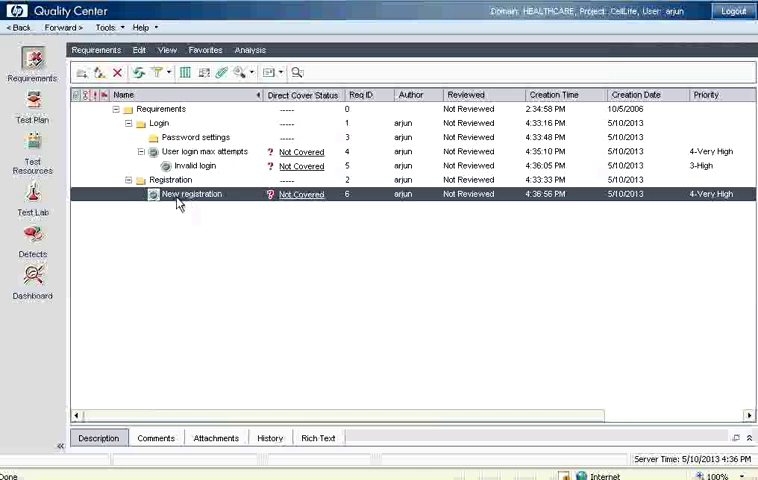
{"action": "left_click", "coordinate": [176, 180]}
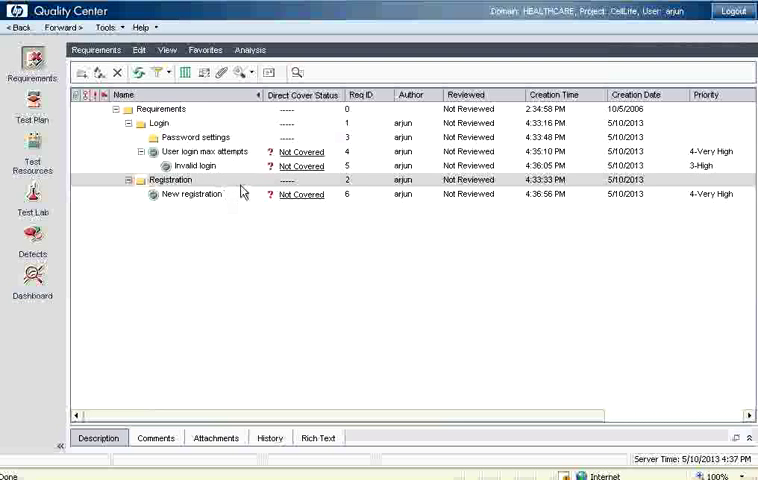
{"action": "mouse_move", "coordinate": [376, 210]}
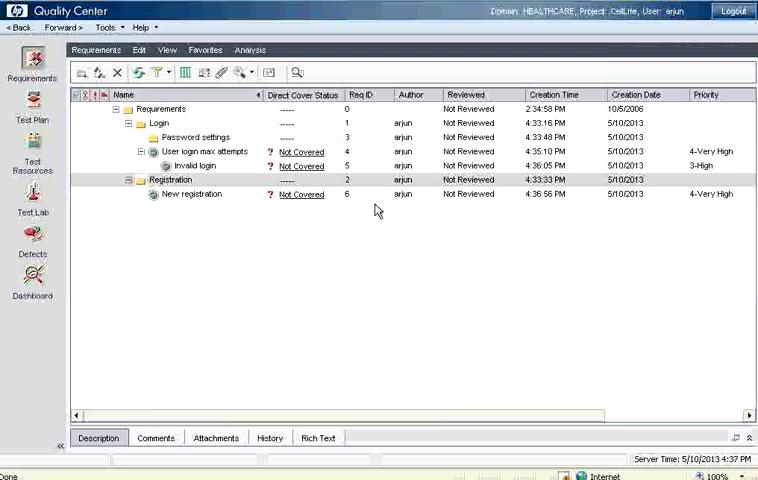
{"action": "mouse_move", "coordinate": [352, 128]}
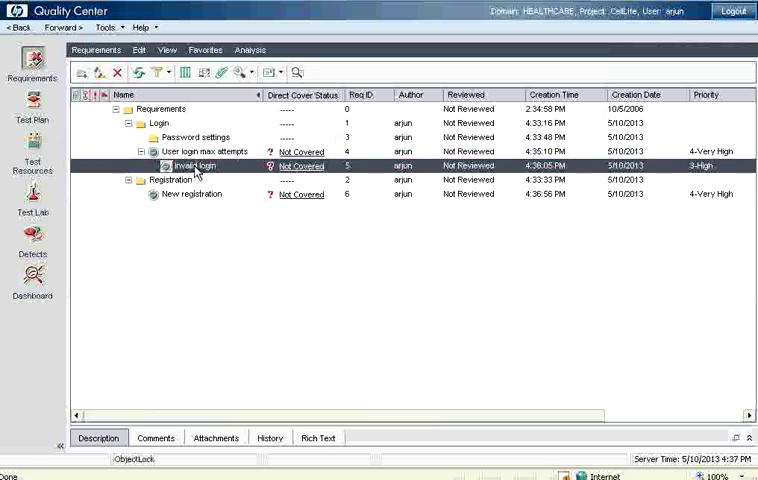
{"action": "left_click", "coordinate": [190, 136]}
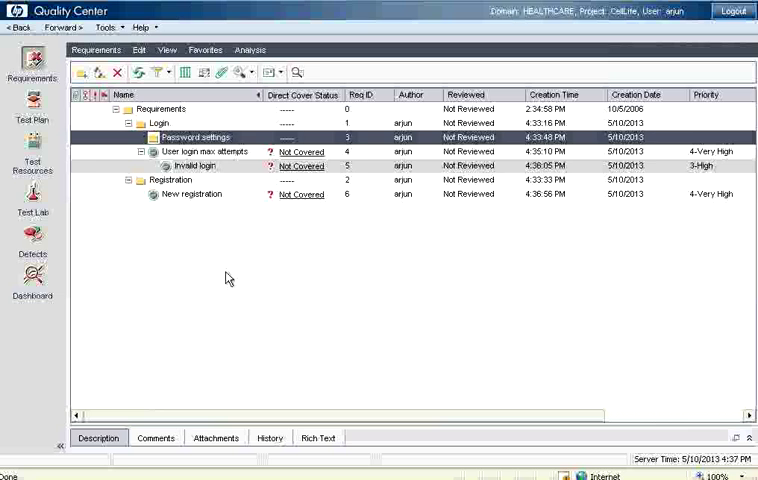
{"action": "left_click", "coordinate": [190, 152]}
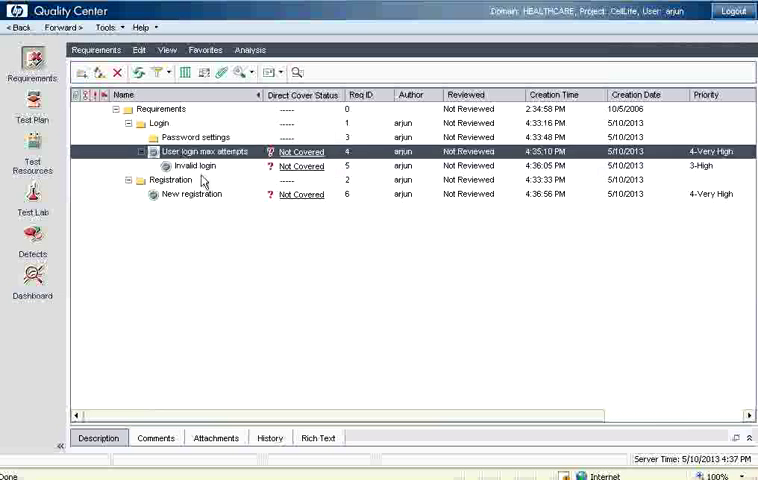
{"action": "left_click", "coordinate": [190, 166]}
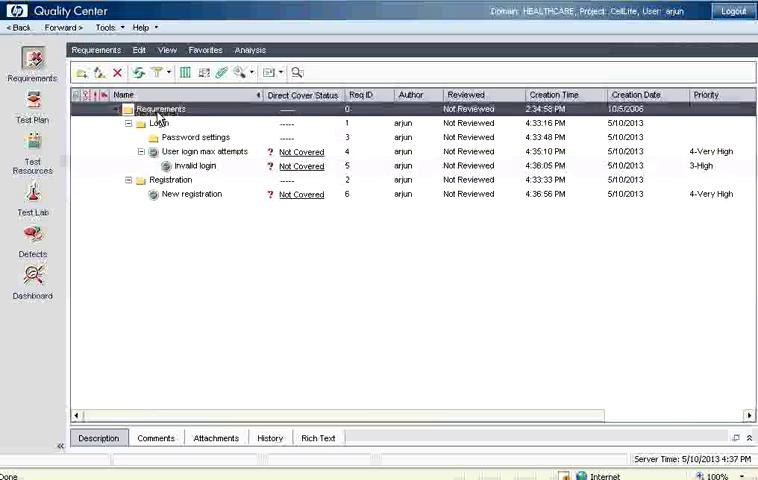
{"action": "left_click", "coordinate": [200, 152]}
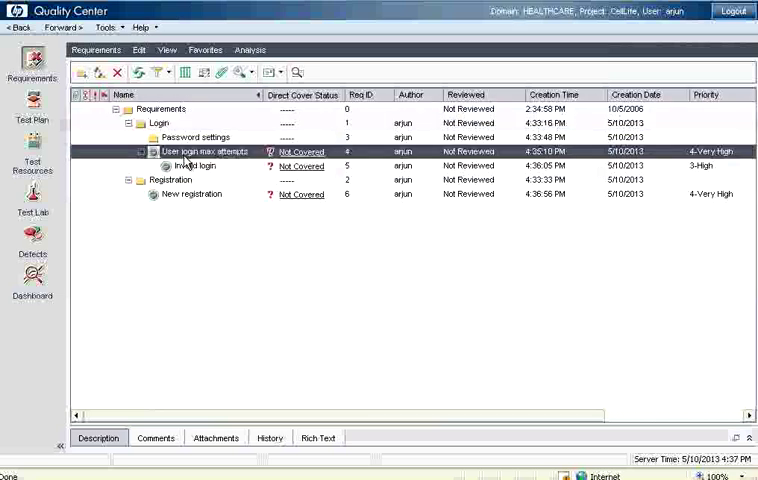
{"action": "left_click", "coordinate": [200, 164]}
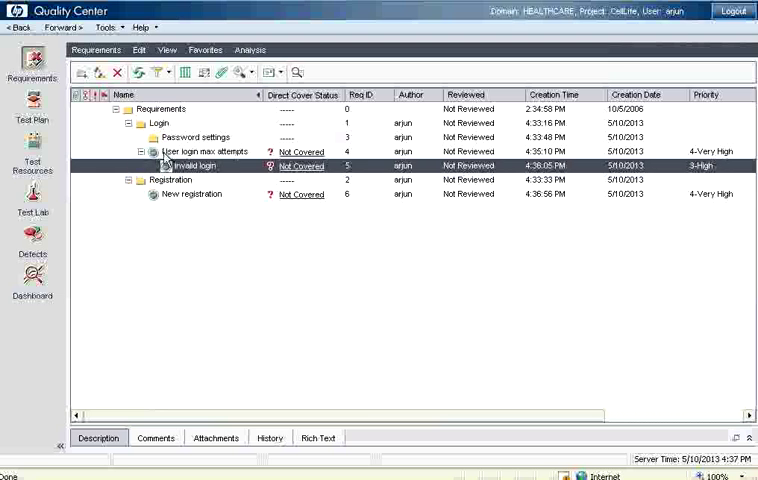
{"action": "left_click", "coordinate": [204, 152]}
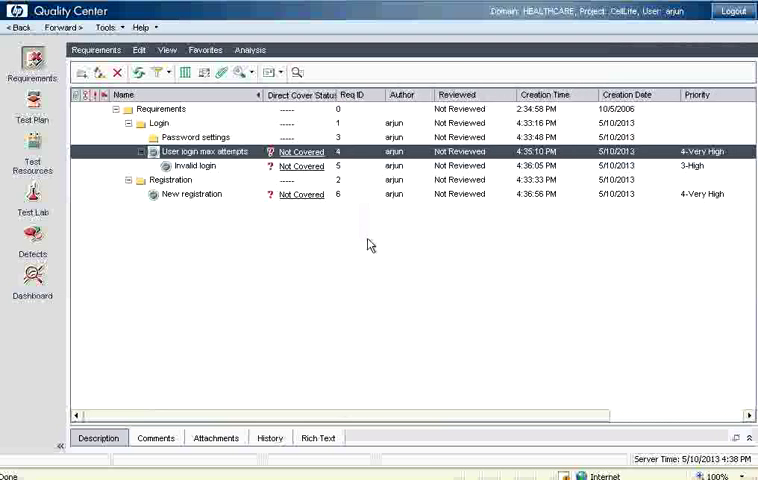
{"action": "mouse_move", "coordinate": [700, 184]}
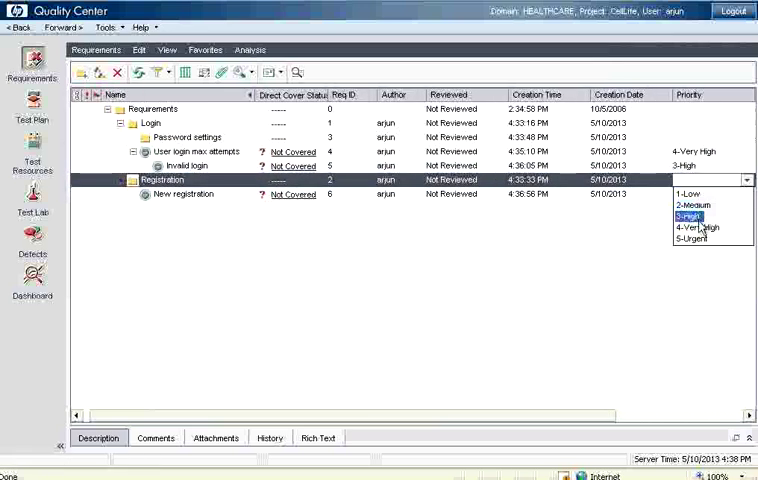
Set Registration to 3-High and Password settings to 4-Very High in the grid's Priority cells
{"action": "left_click", "coordinate": [692, 216]}
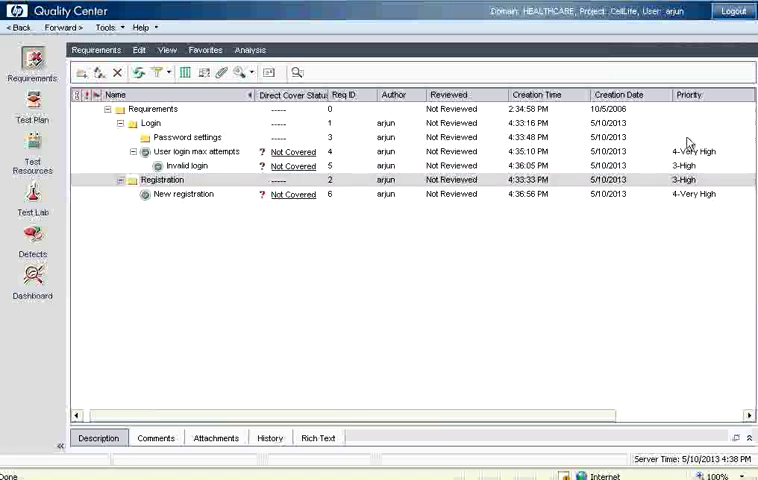
{"action": "left_click", "coordinate": [200, 136]}
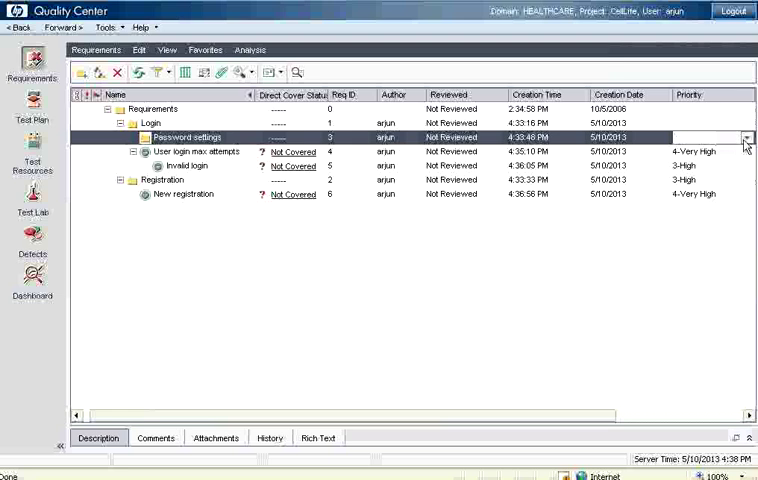
{"action": "left_click", "coordinate": [710, 136]}
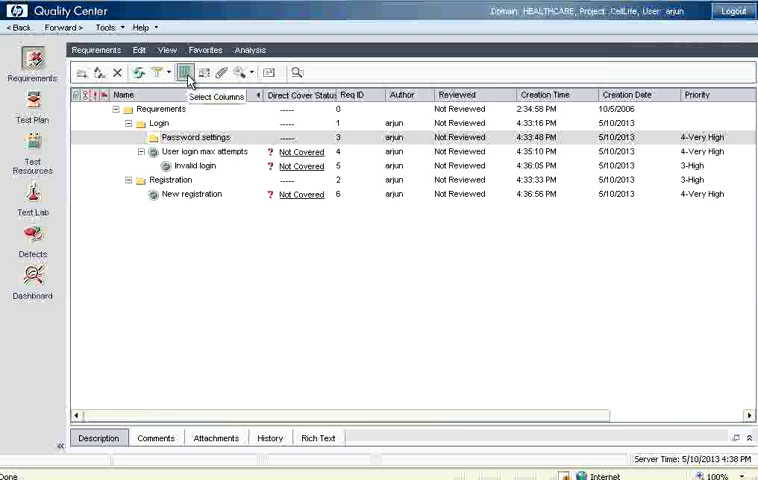
Hide the Old Type, Product and Reviewed columns via Select Columns and apply
{"action": "left_click", "coordinate": [184, 72]}
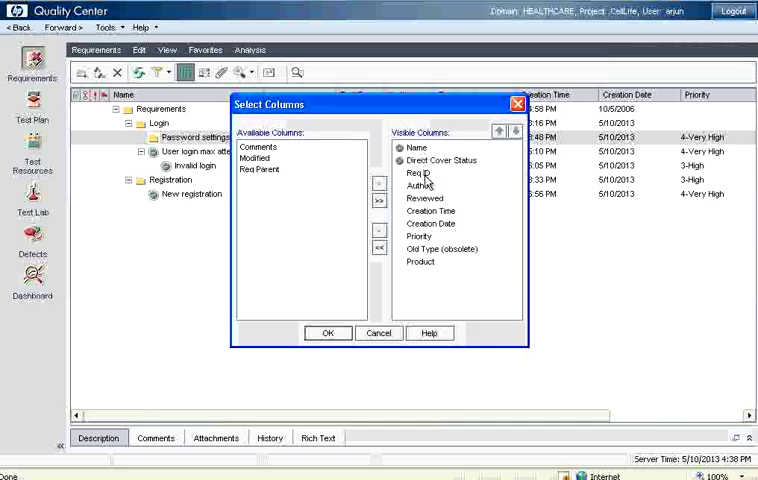
{"action": "left_click", "coordinate": [440, 250]}
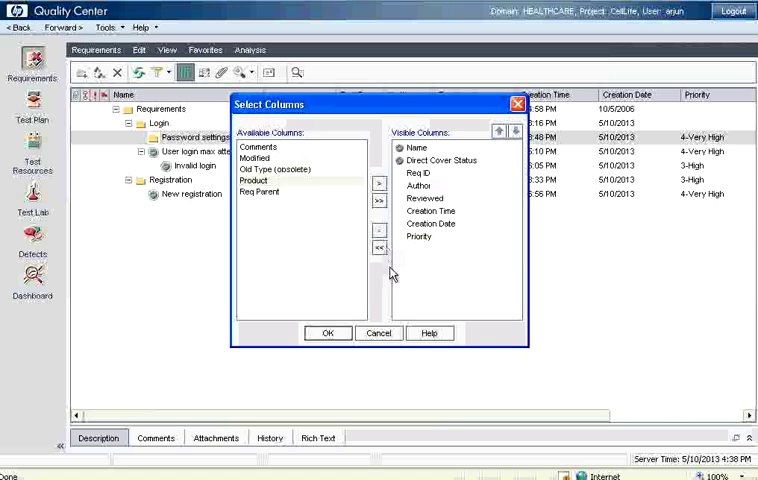
{"action": "left_click", "coordinate": [424, 196]}
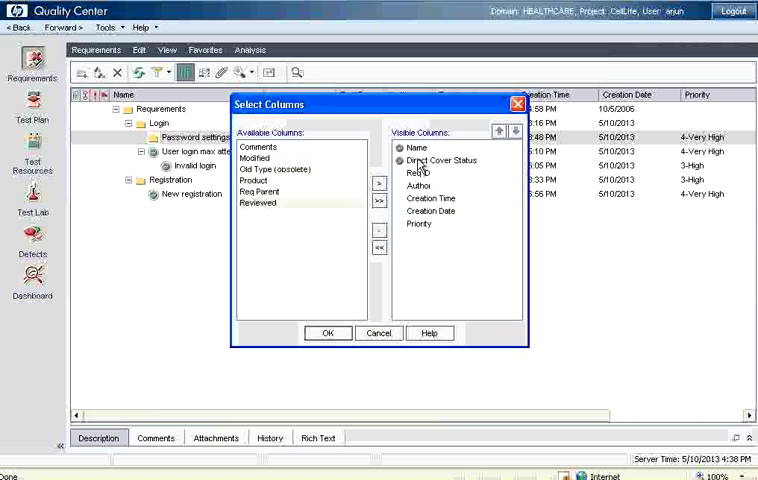
{"action": "left_click", "coordinate": [328, 332]}
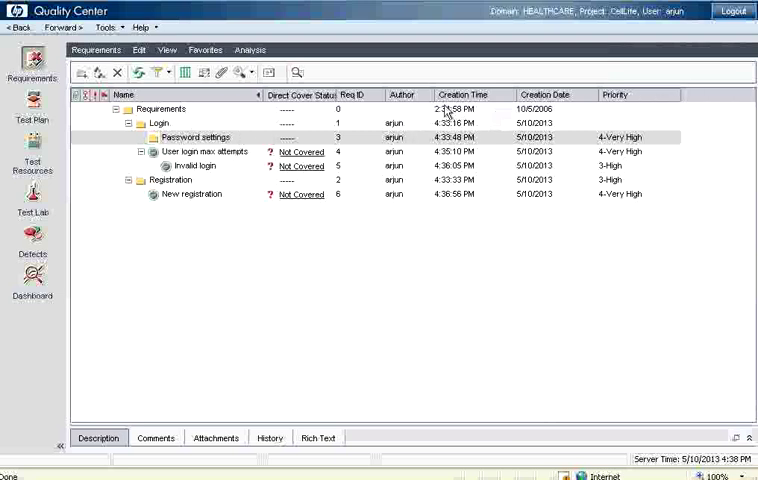
{"action": "mouse_move", "coordinate": [416, 104]}
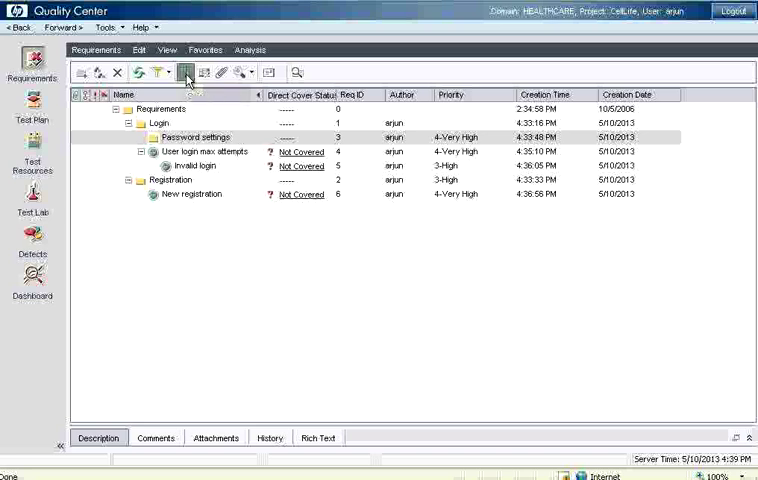
Restore the Product column via Select Columns so it appears after the creation date
{"action": "left_click", "coordinate": [188, 72]}
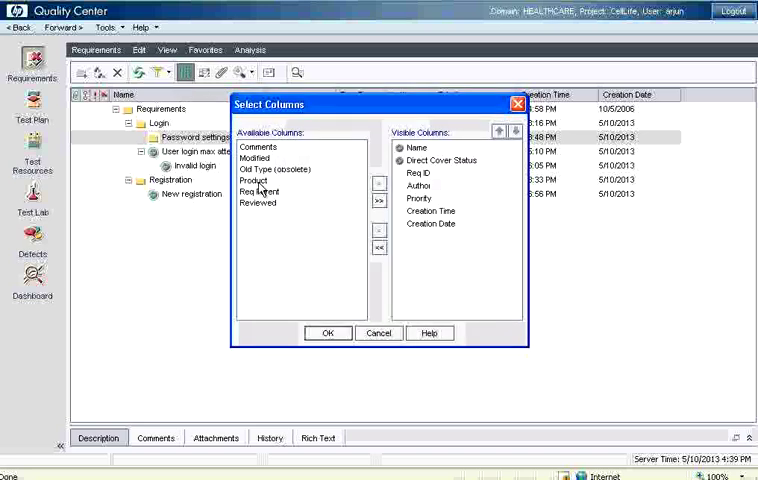
{"action": "left_click", "coordinate": [262, 182]}
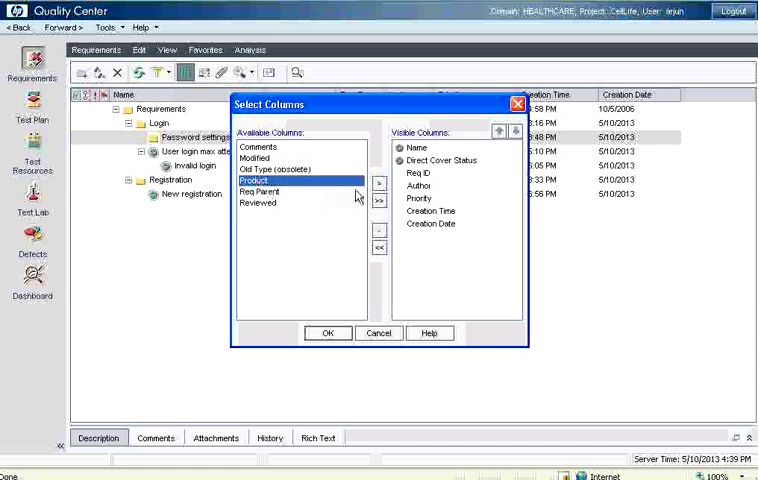
{"action": "left_click", "coordinate": [328, 332]}
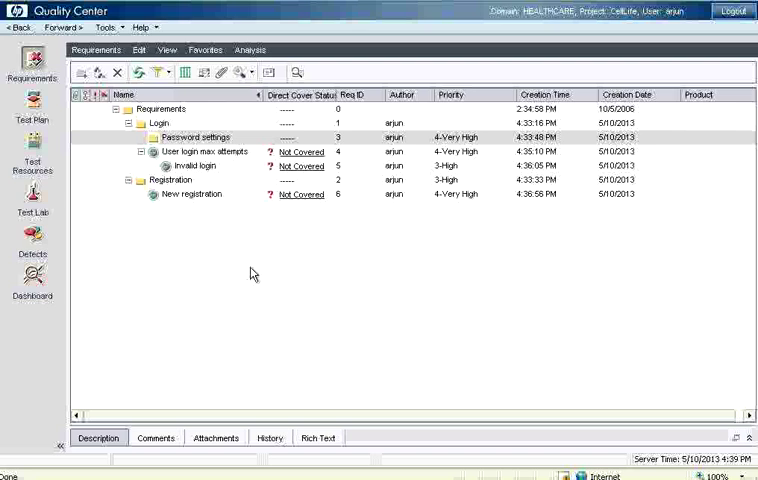
{"action": "mouse_move", "coordinate": [184, 152]}
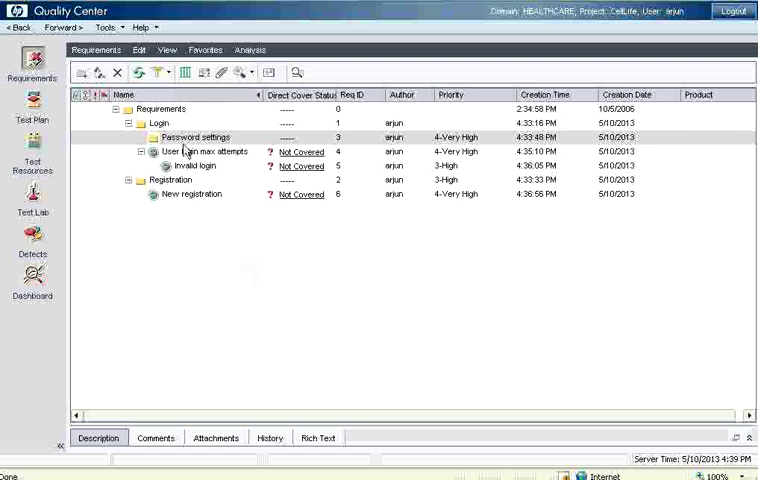